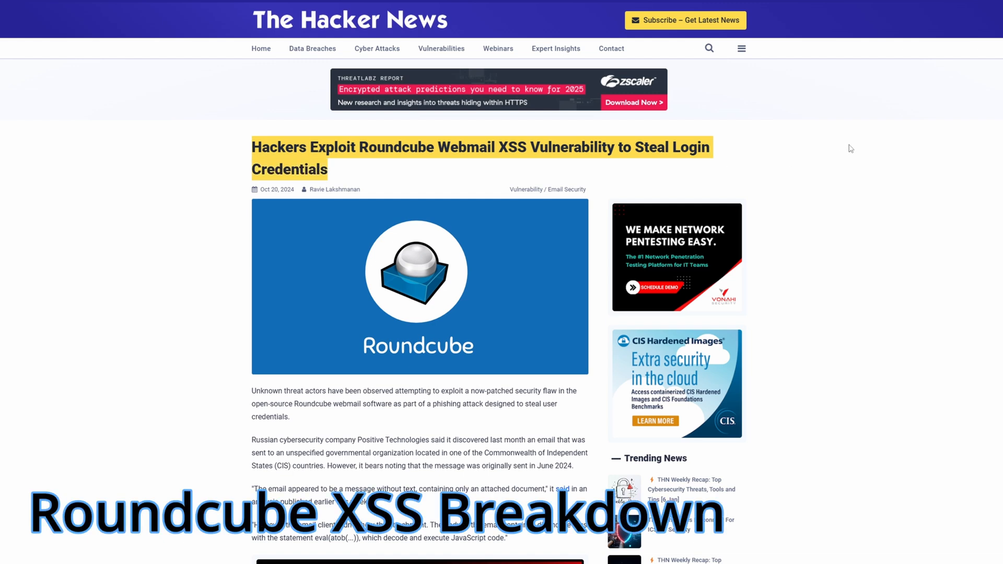
Scroll the search results and open the GitHub advisory for CVE-2024-37383 (Roundcube SVG animate XSS)
{"action": "scroll", "scroll_direction": "down", "scroll_amount": 3}
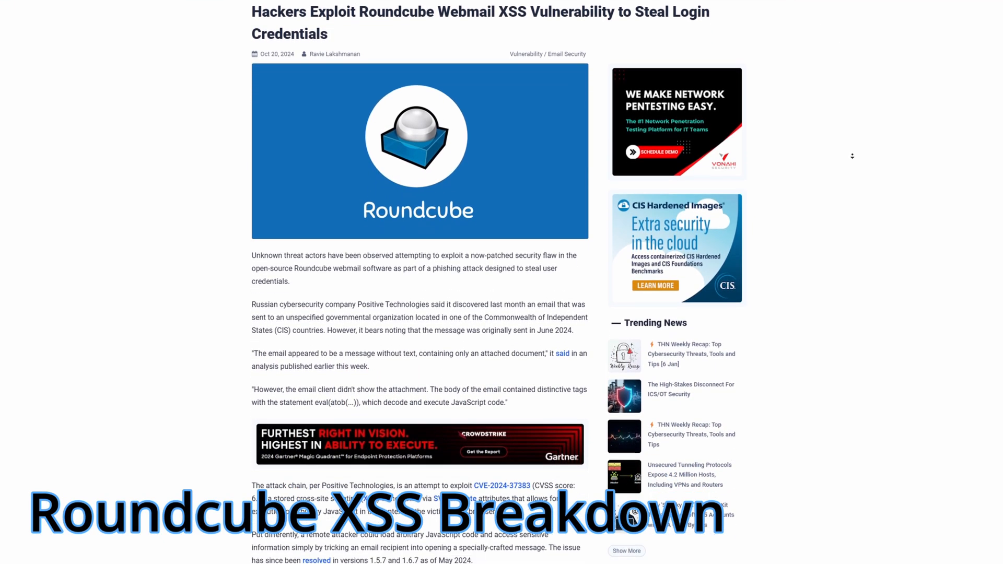
{"action": "scroll", "scroll_direction": "down", "scroll_amount": 3}
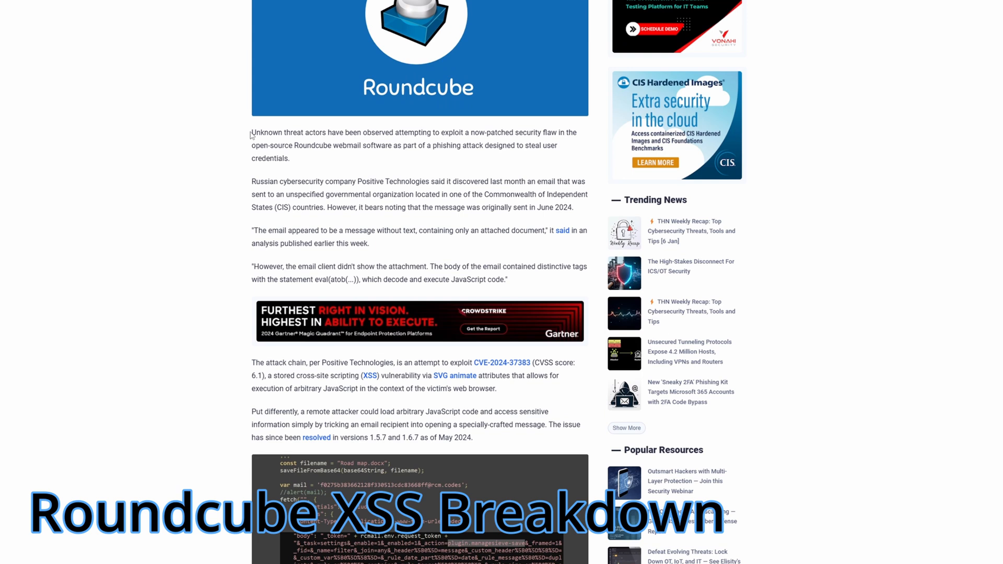
{"action": "left_click_drag", "start_coordinate": [252, 133], "coordinate": [289, 159]}
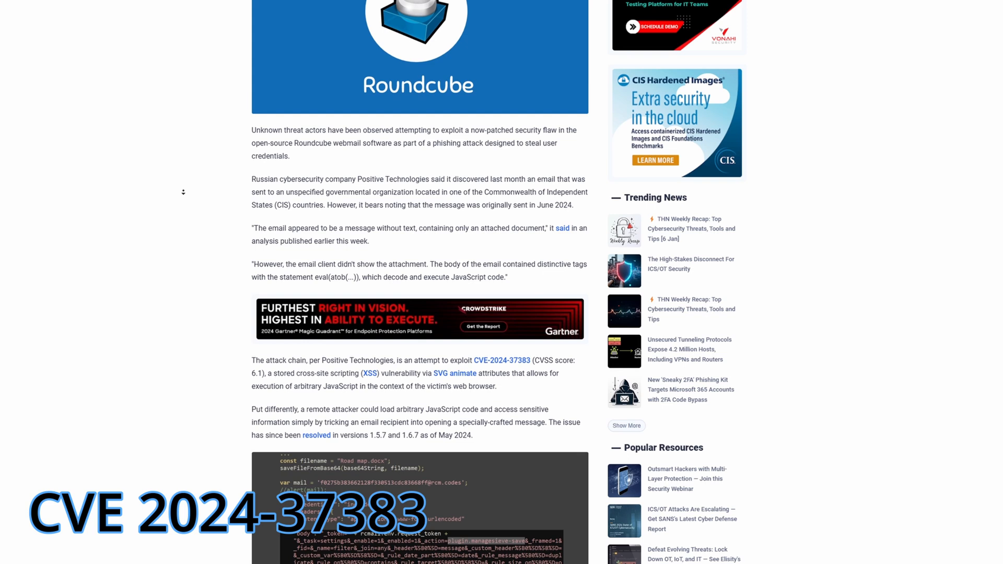
{"action": "scroll", "scroll_direction": "down", "scroll_amount": 3}
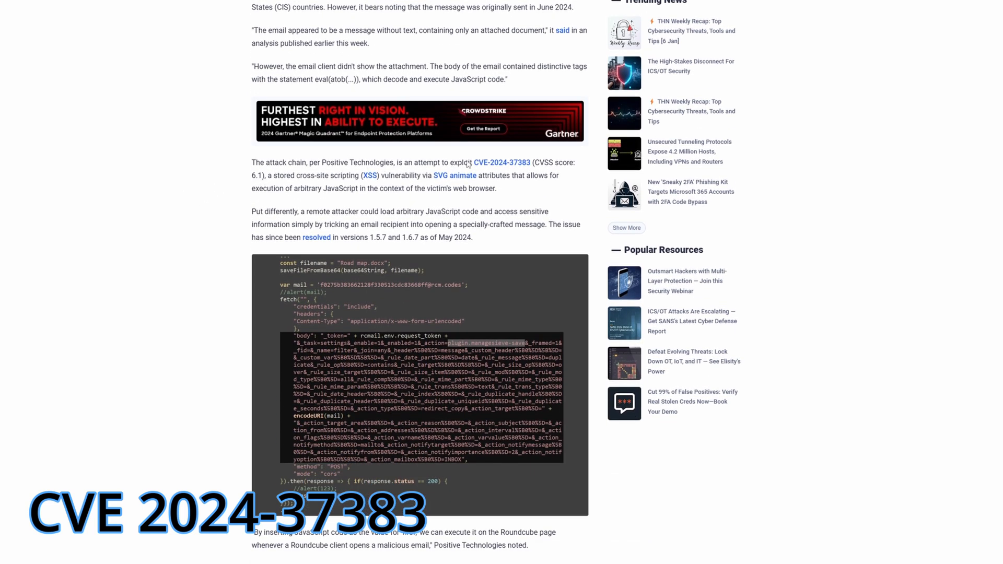
{"action": "left_click", "coordinate": [502, 162]}
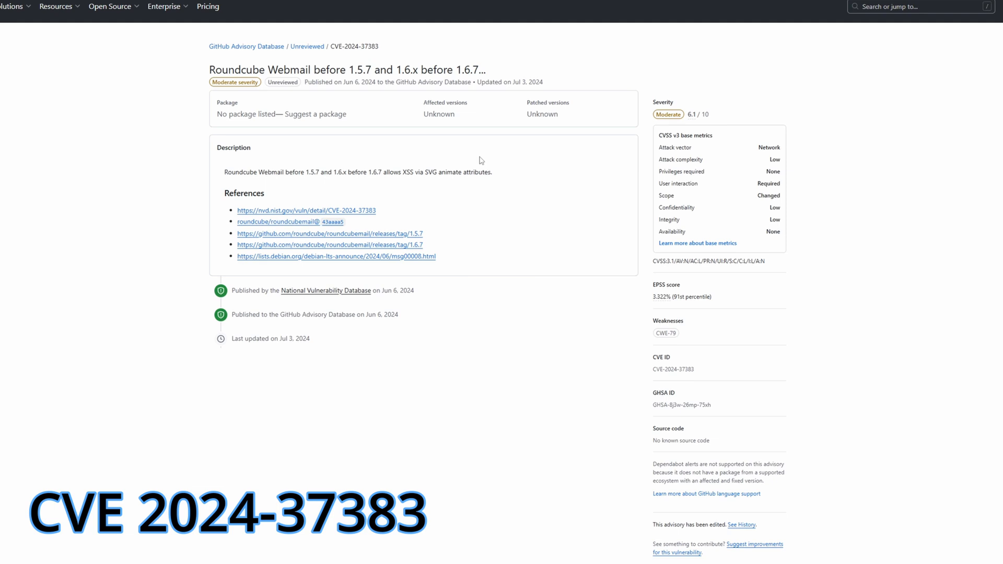
{"action": "mouse_move", "coordinate": [477, 165]}
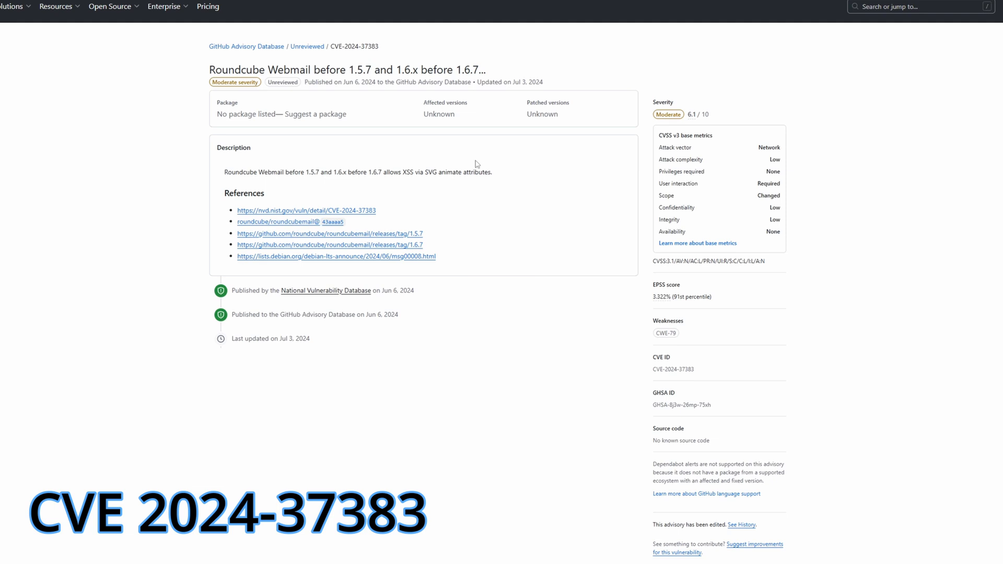
{"action": "mouse_move", "coordinate": [363, 213]}
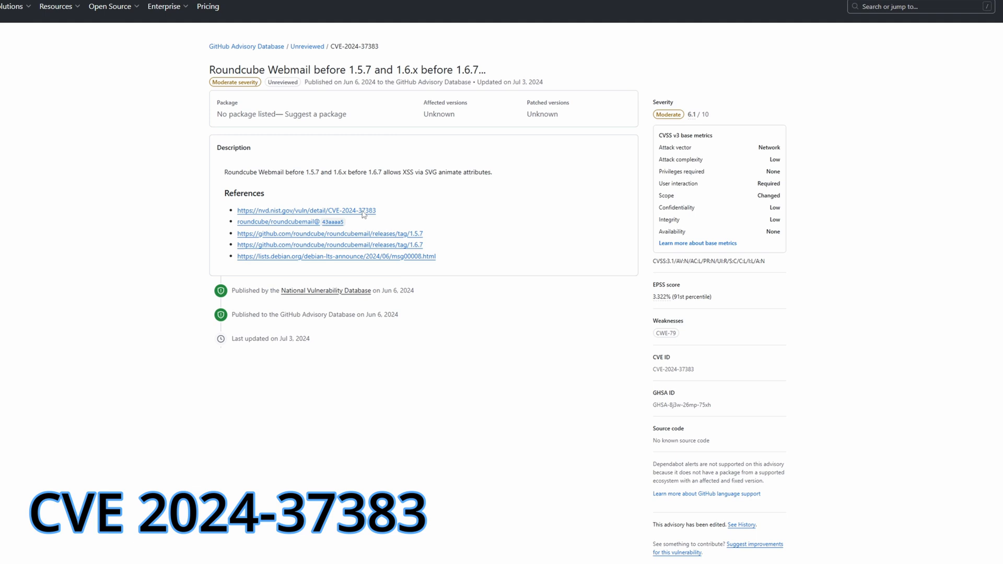
Follow the nvd.nist.gov reference to the CVE-2024-37383 detail page showing its 6.1 Medium score
{"action": "left_click", "coordinate": [303, 211]}
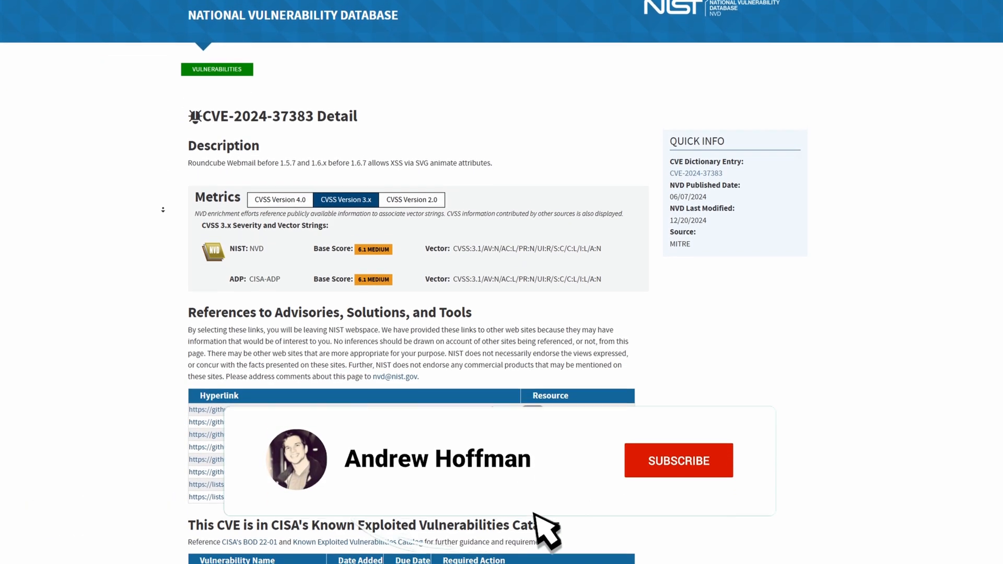
{"action": "left_click", "coordinate": [679, 459]}
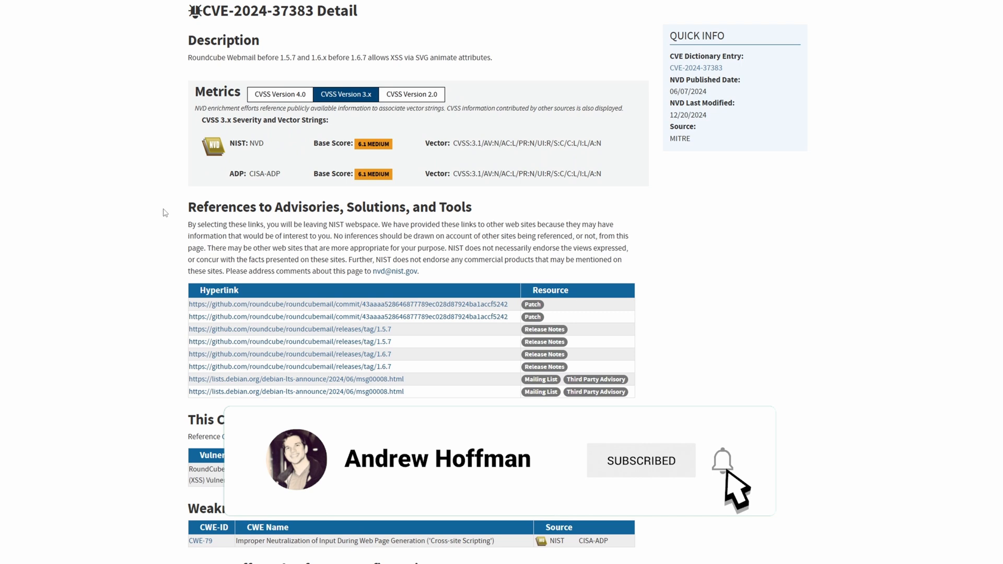
{"action": "left_click", "coordinate": [724, 461]}
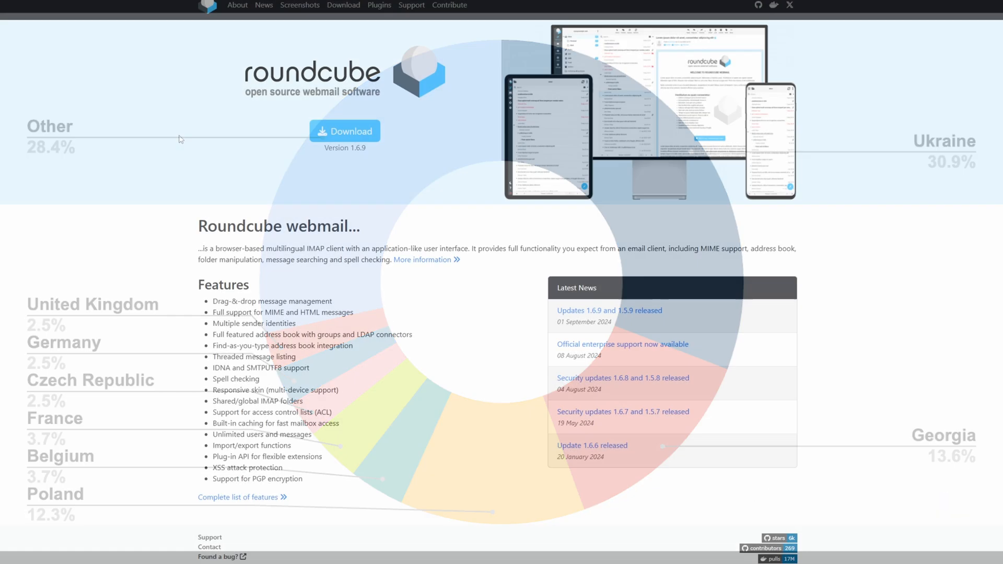
Visit Roundcube's About page and then its Screenshots gallery
{"action": "scroll", "scroll_direction": "down", "scroll_amount": 3}
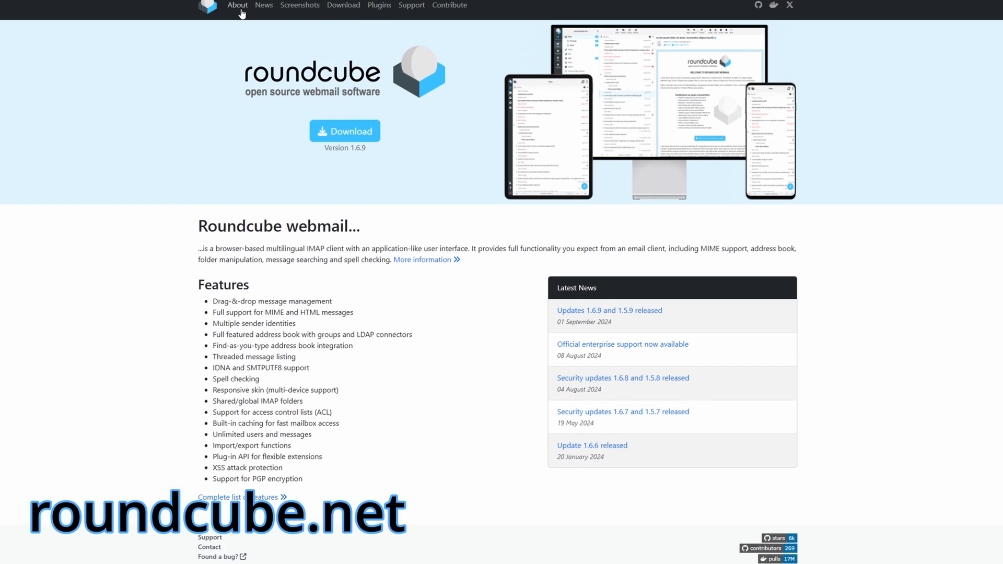
{"action": "left_click", "coordinate": [238, 5]}
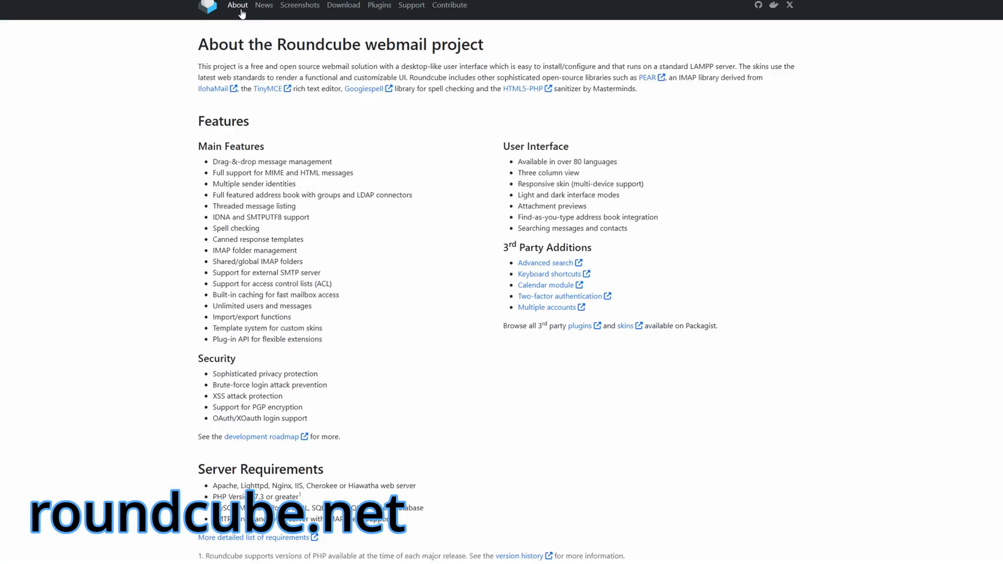
{"action": "left_click", "coordinate": [299, 5]}
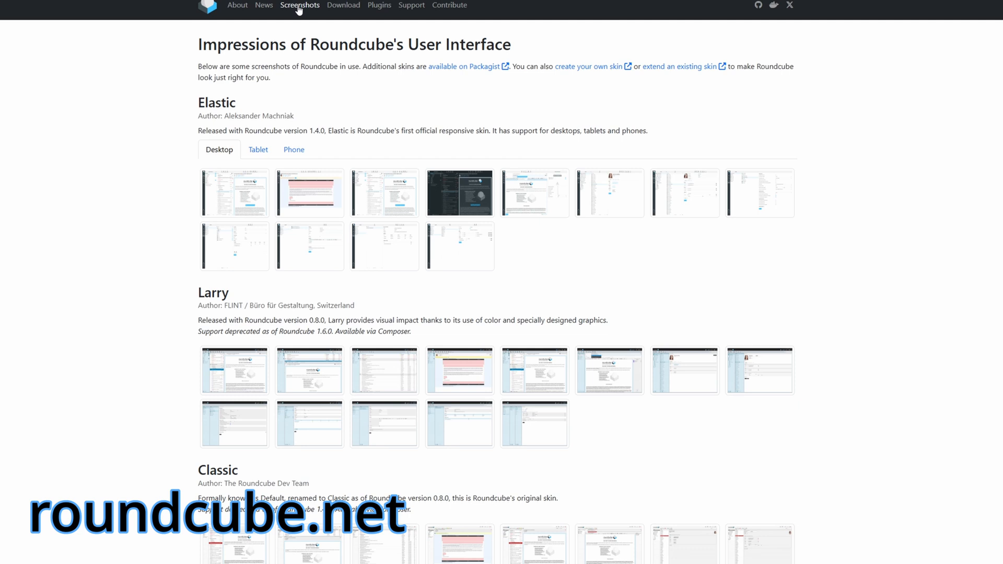
{"action": "mouse_move", "coordinate": [245, 196]}
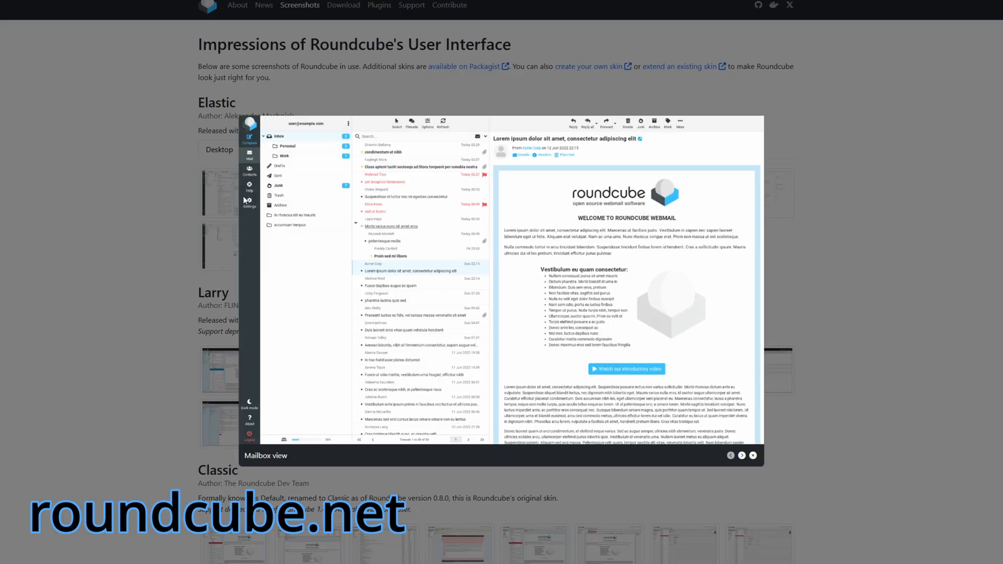
{"action": "mouse_move", "coordinate": [587, 273]}
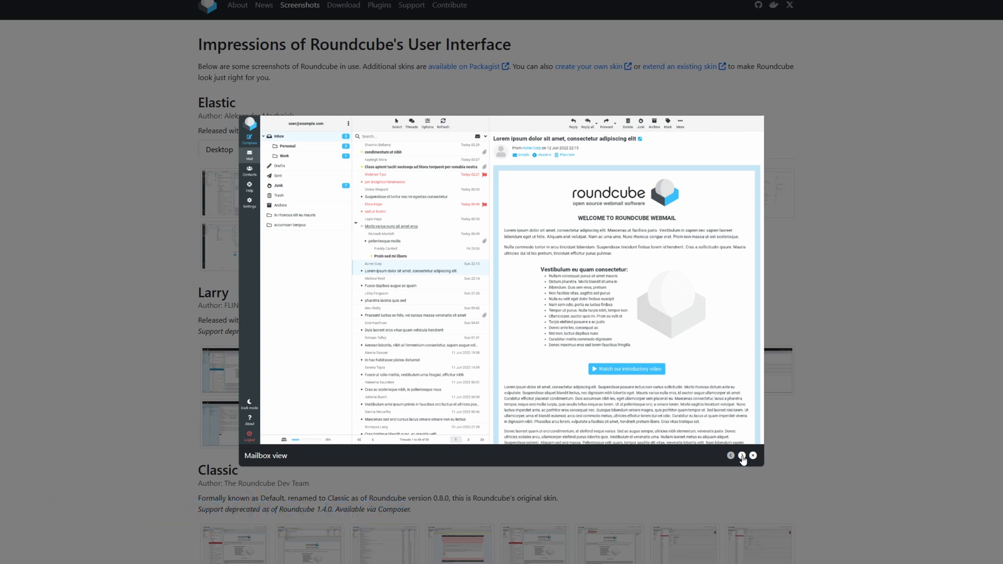
Browse the next screenshots in the lightbox, then view the Elastic skin's Tablet screenshots
{"action": "left_click", "coordinate": [742, 456]}
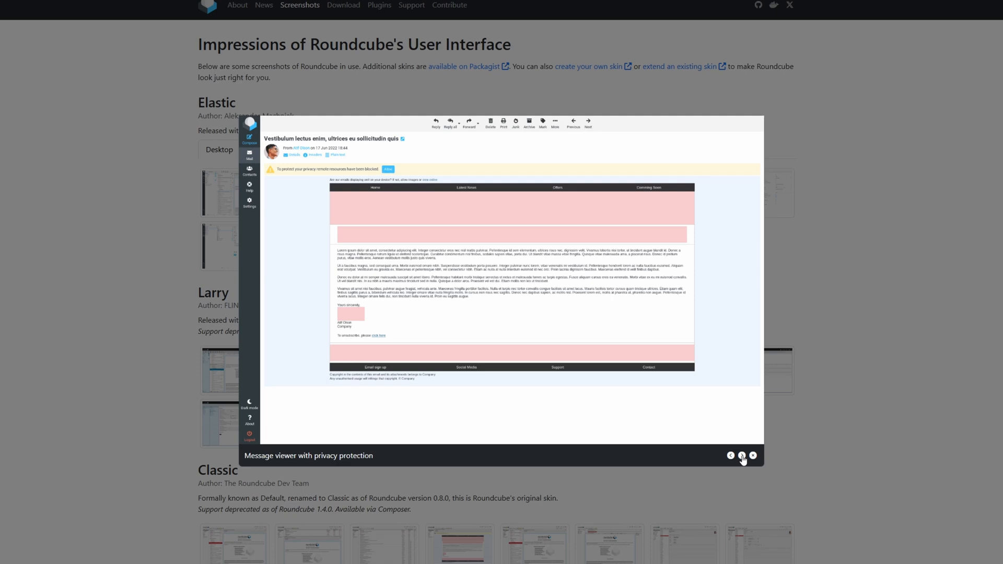
{"action": "left_click", "coordinate": [743, 455]}
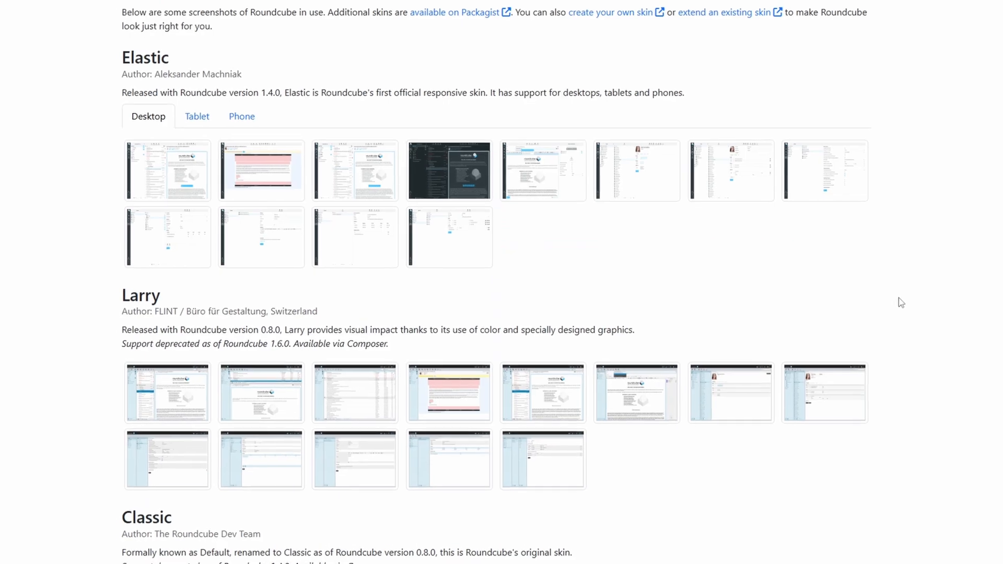
{"action": "left_click", "coordinate": [196, 116]}
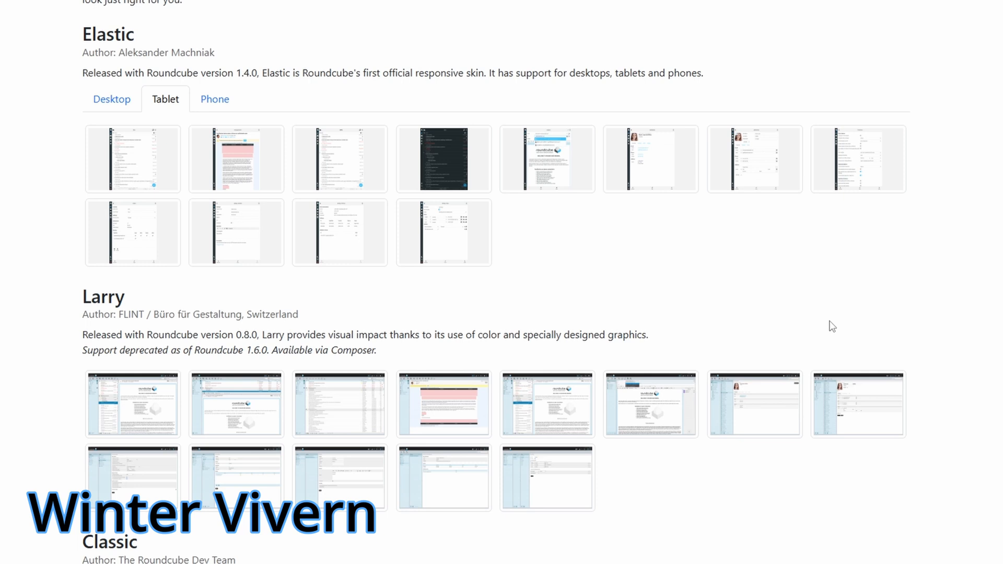
{"action": "left_click", "coordinate": [215, 99]}
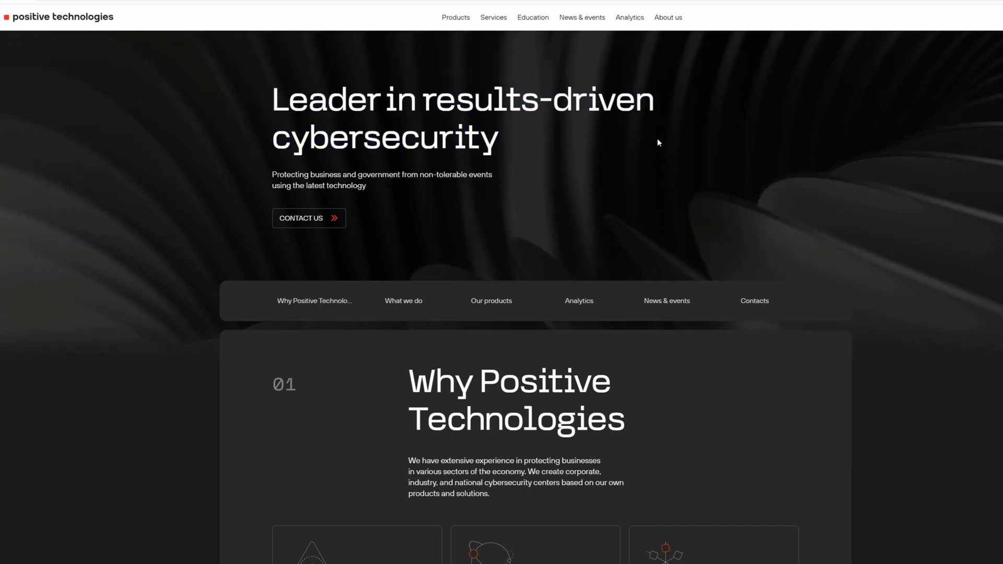
{"action": "mouse_move", "coordinate": [911, 135]}
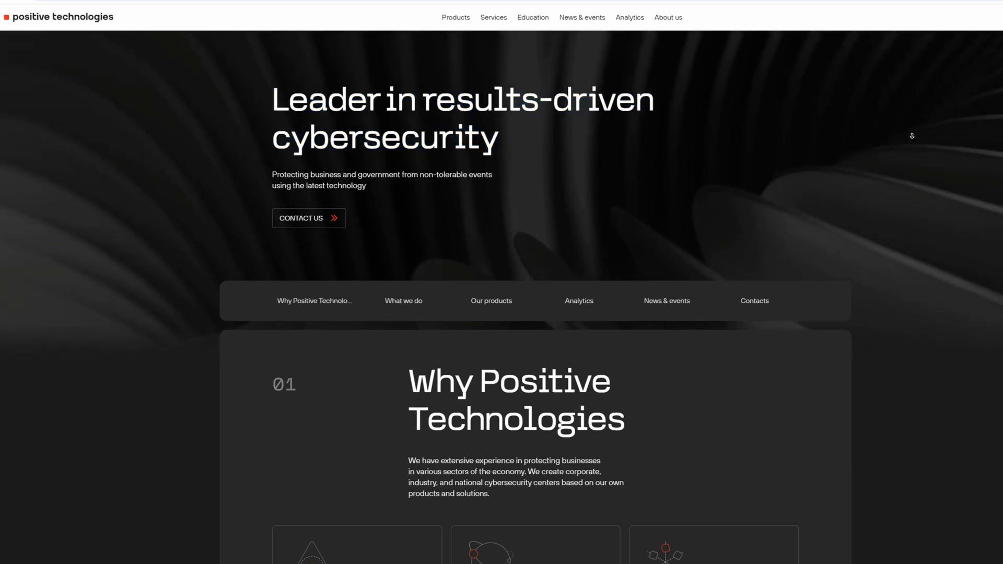
Scroll the Positive Technologies homepage and bring the What we do section with its four capability cards into view
{"action": "scroll", "scroll_direction": "down", "scroll_amount": 3}
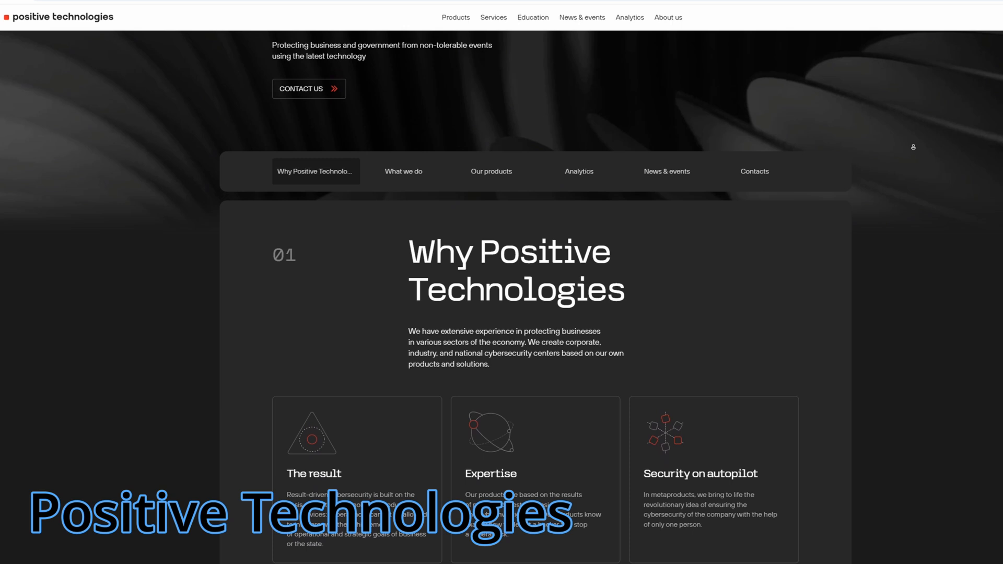
{"action": "scroll", "scroll_direction": "down", "scroll_amount": 3}
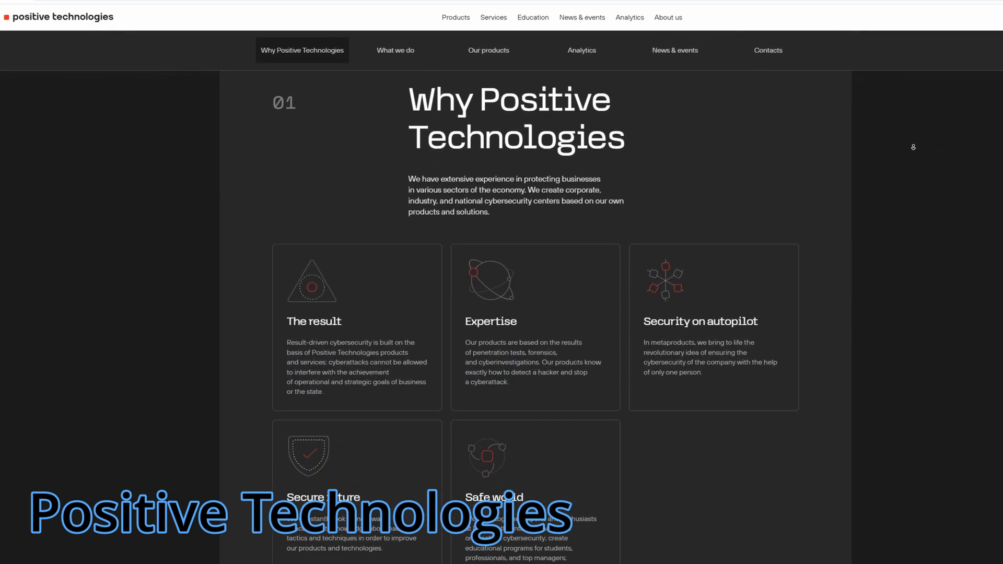
{"action": "scroll", "scroll_direction": "down", "scroll_amount": 3}
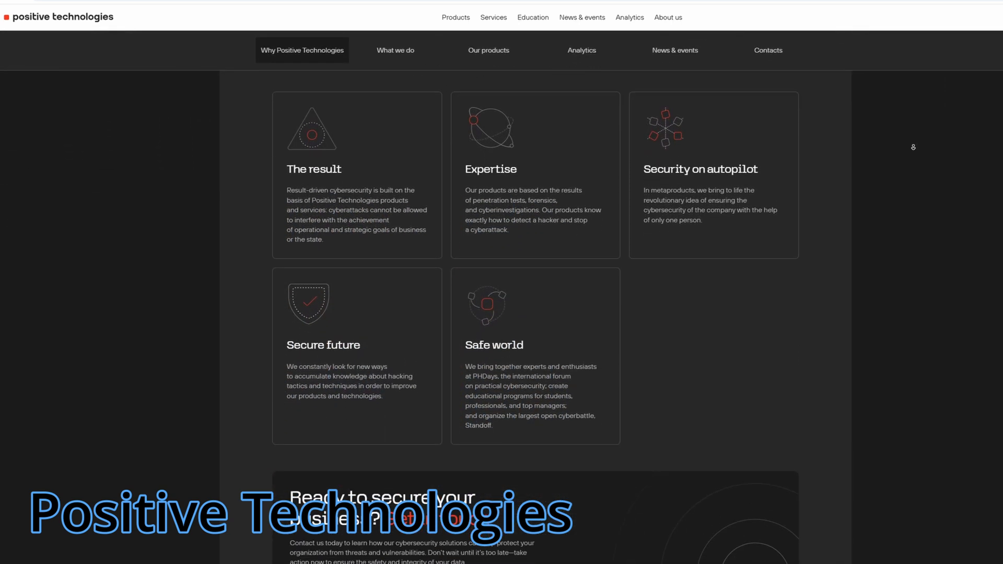
{"action": "scroll", "scroll_direction": "down", "scroll_amount": 3}
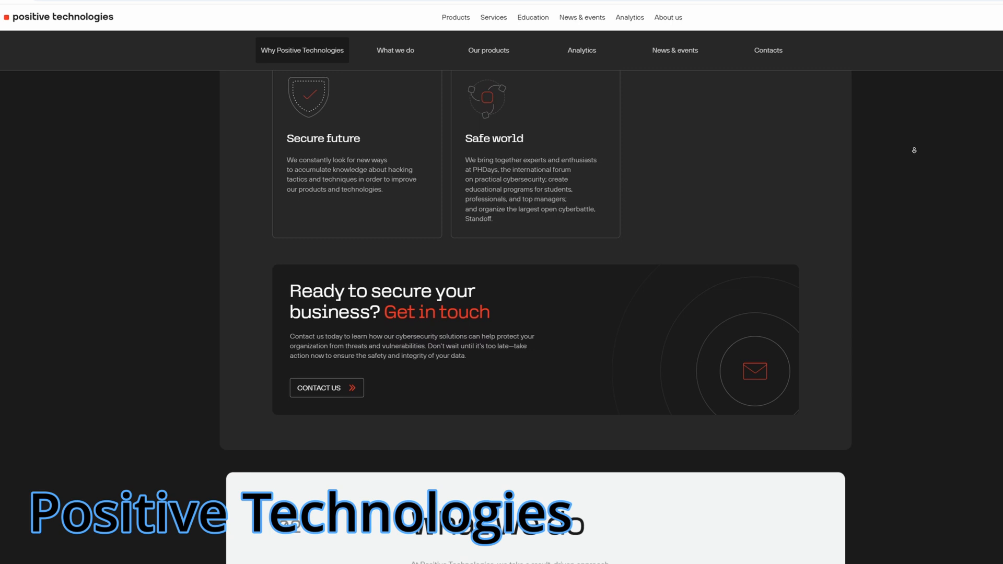
{"action": "left_click", "coordinate": [395, 49]}
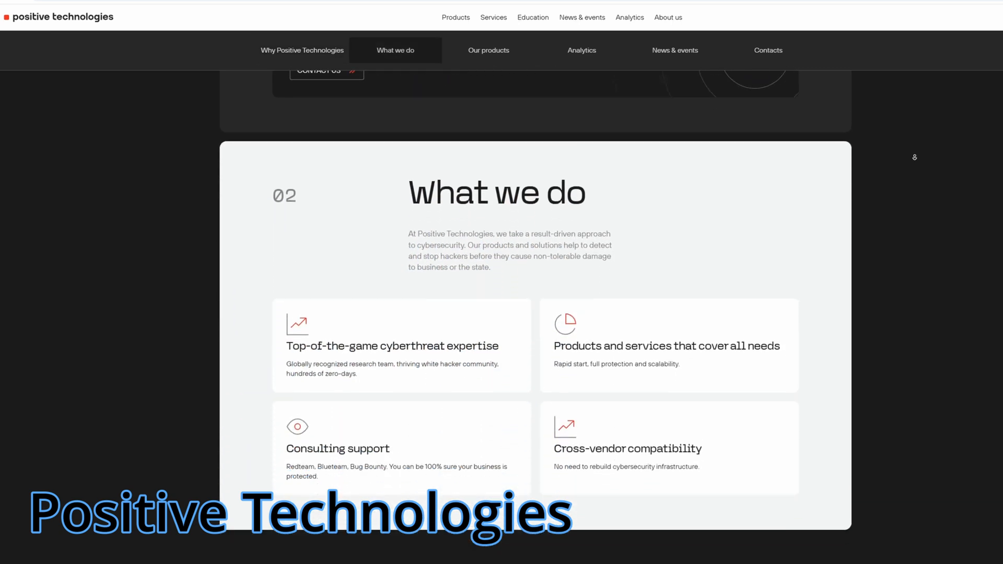
{"action": "scroll", "scroll_direction": "down", "scroll_amount": 3}
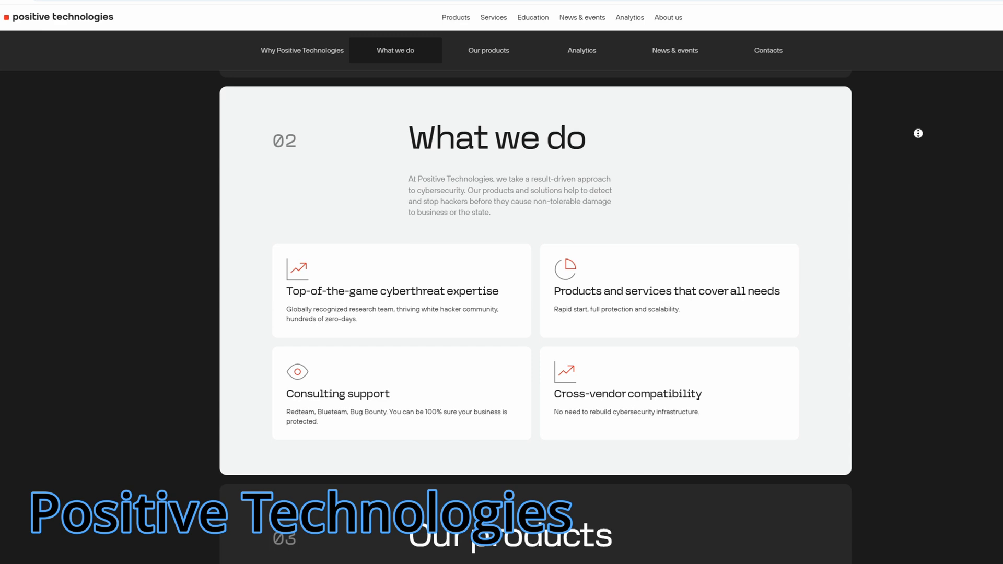
{"action": "scroll", "scroll_direction": "down", "scroll_amount": 3}
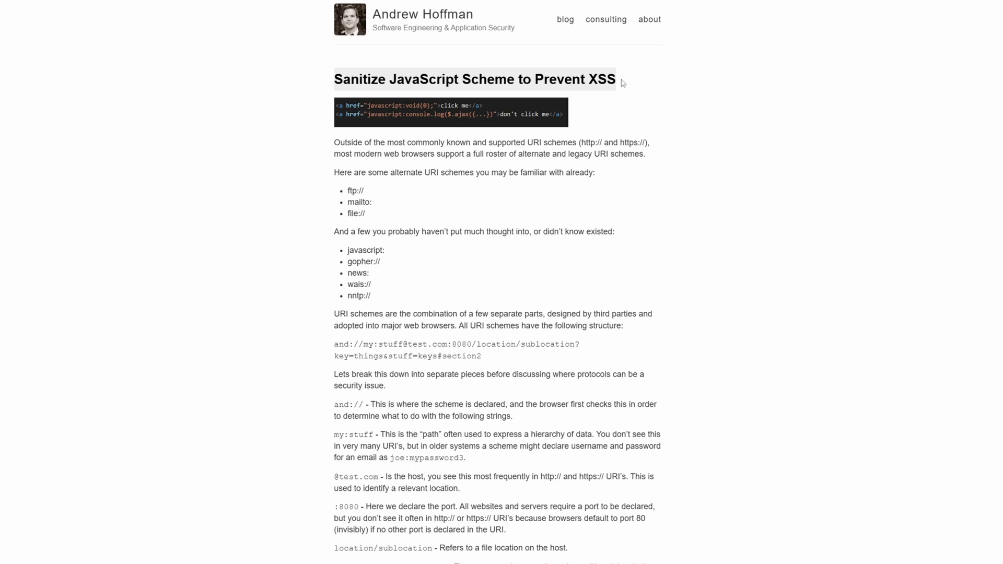
{"action": "mouse_move", "coordinate": [302, 165]}
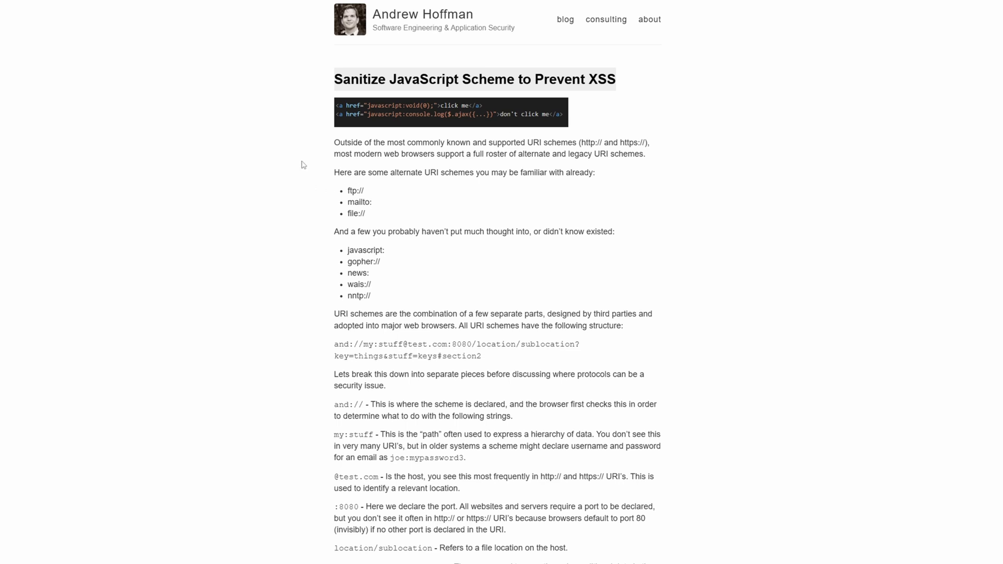
Read Hoffman's 'Sanitize JavaScript Scheme to Prevent XSS' post down to the BuyStuffNow malicious review-link code
{"action": "scroll", "scroll_direction": "down", "scroll_amount": 3}
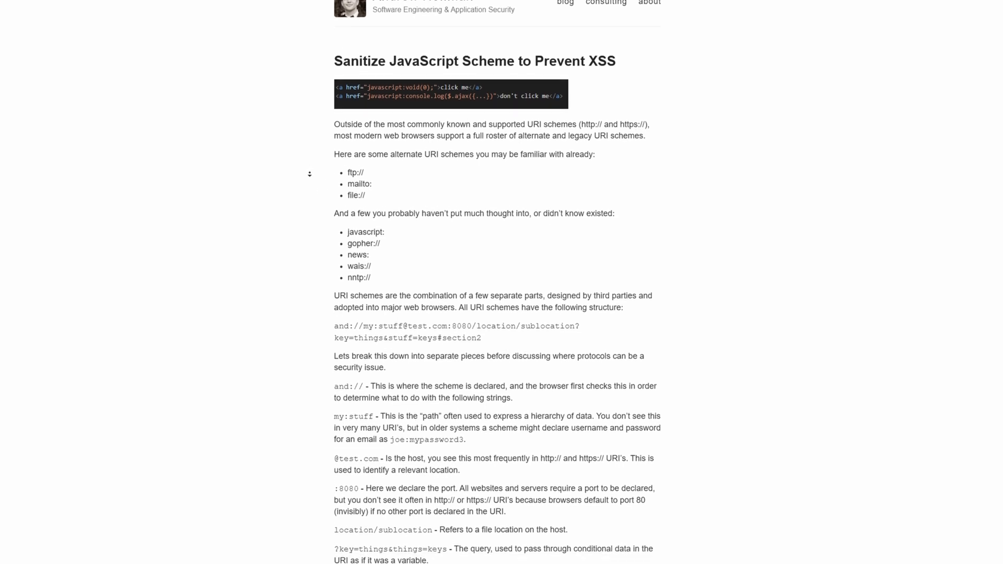
{"action": "scroll", "scroll_direction": "down", "scroll_amount": 3}
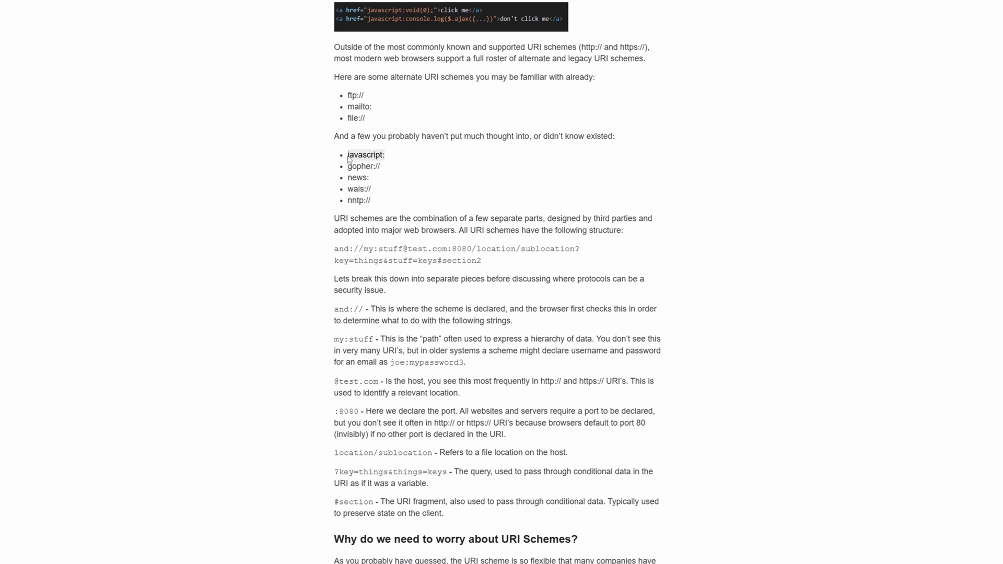
{"action": "scroll", "scroll_direction": "down", "scroll_amount": 3}
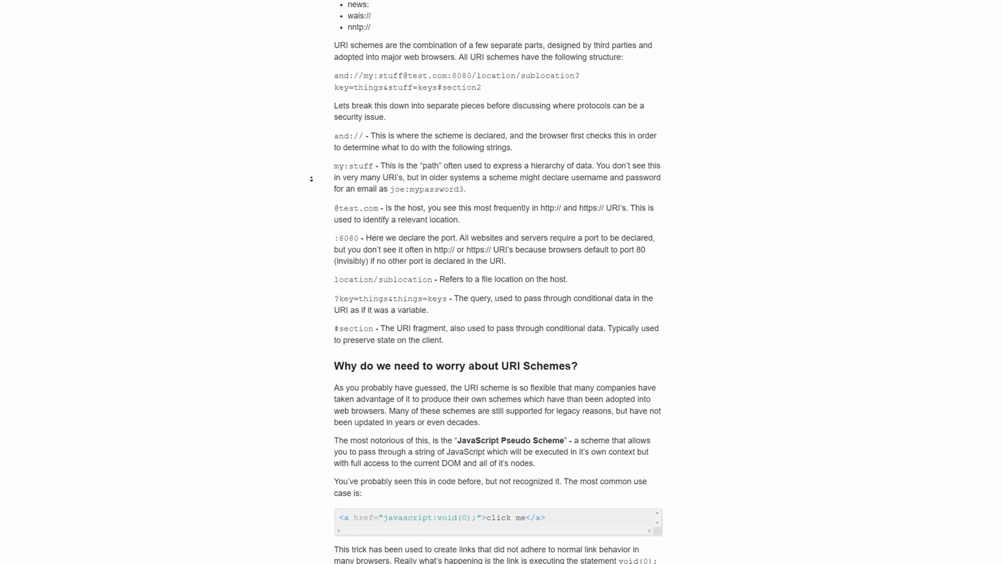
{"action": "scroll", "scroll_direction": "down", "scroll_amount": 3}
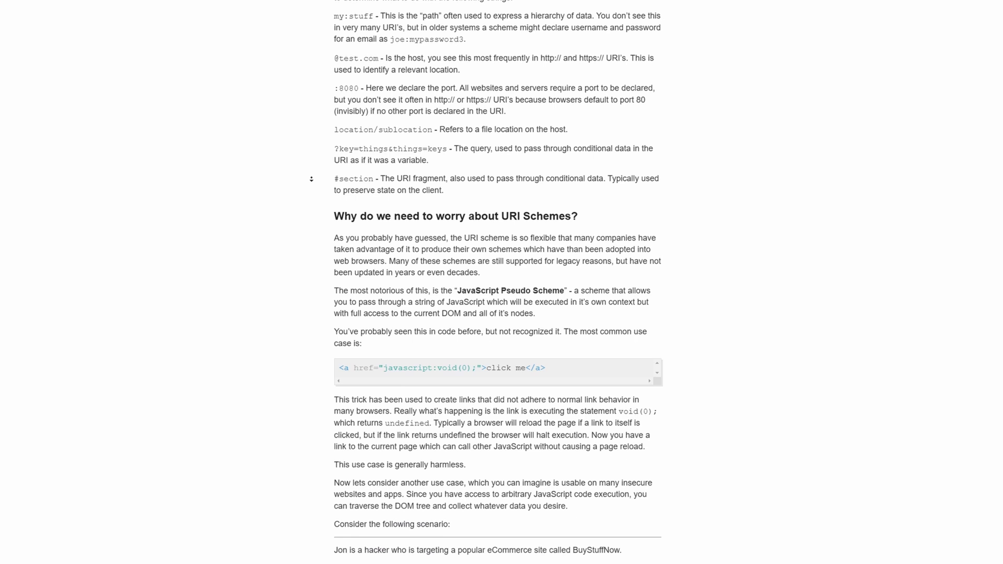
{"action": "scroll", "scroll_direction": "down", "scroll_amount": 3}
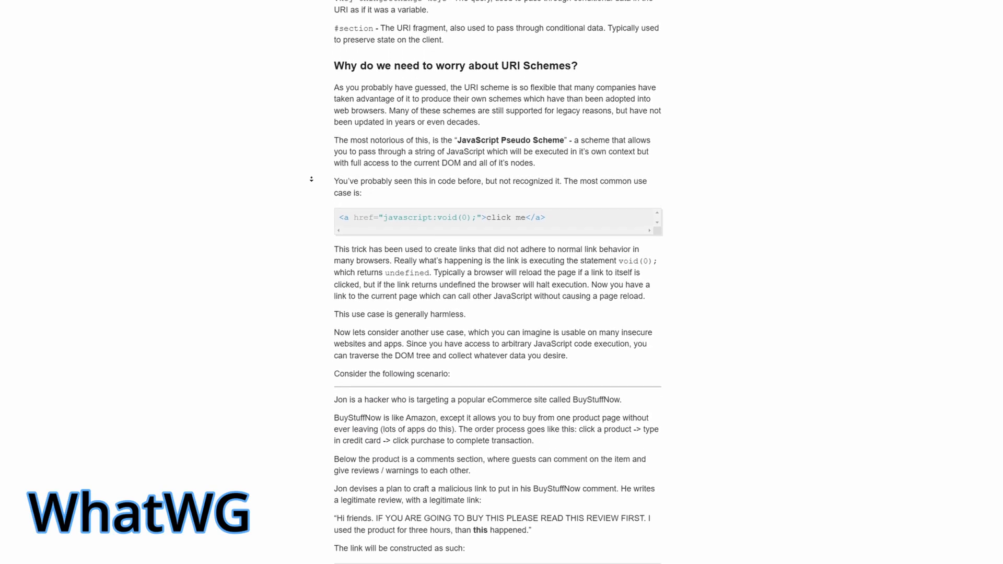
{"action": "scroll", "scroll_direction": "down", "scroll_amount": 3}
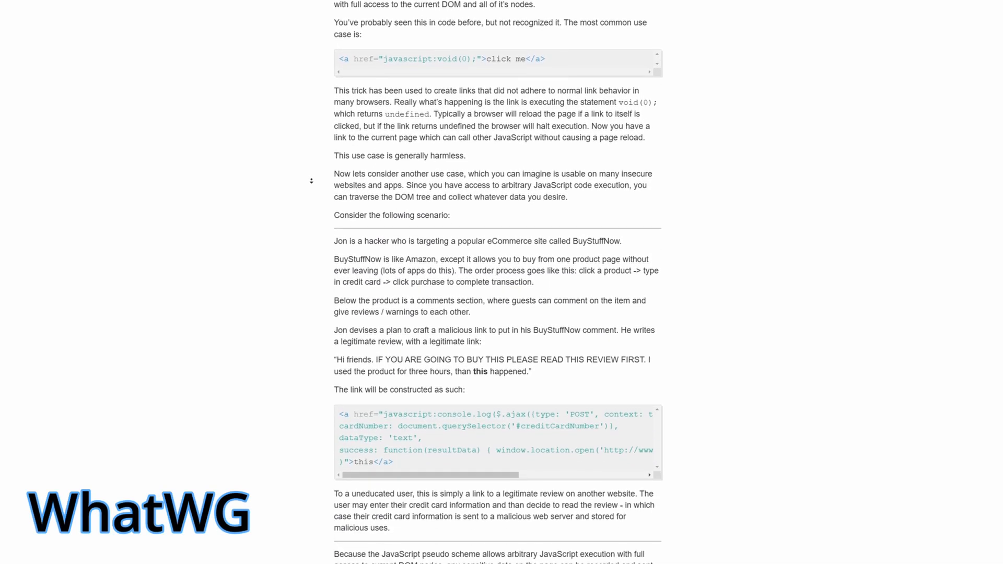
{"action": "scroll", "scroll_direction": "down", "scroll_amount": 3}
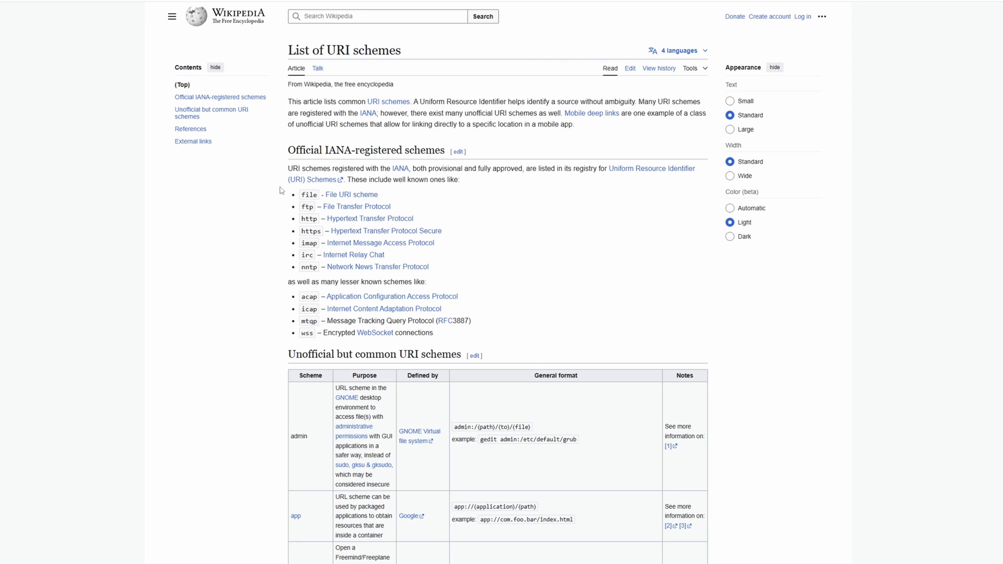
Read Wikipedia's Unofficial but common URI schemes table through to the References section
{"action": "scroll", "scroll_direction": "down", "scroll_amount": 3}
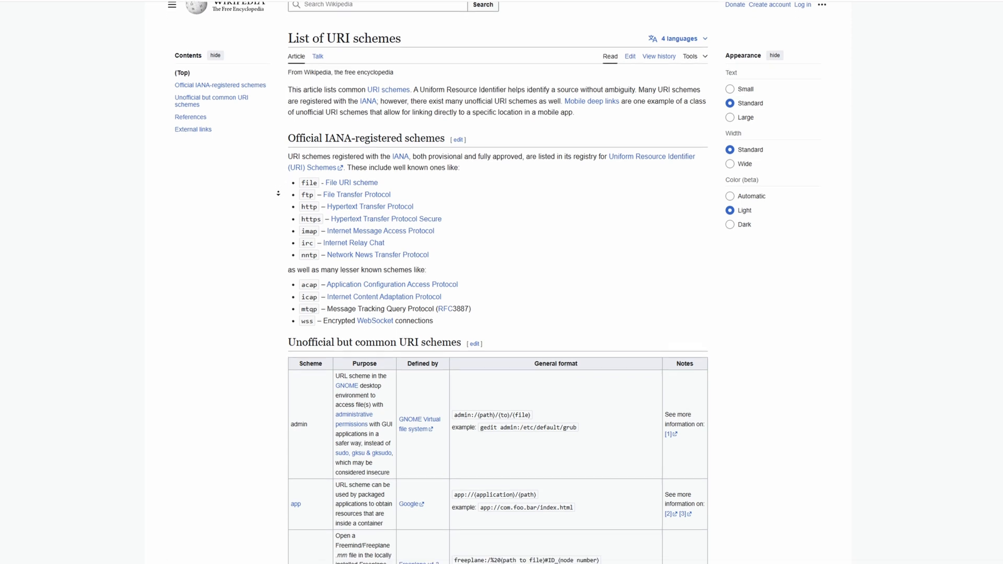
{"action": "scroll", "scroll_direction": "down", "scroll_amount": 3}
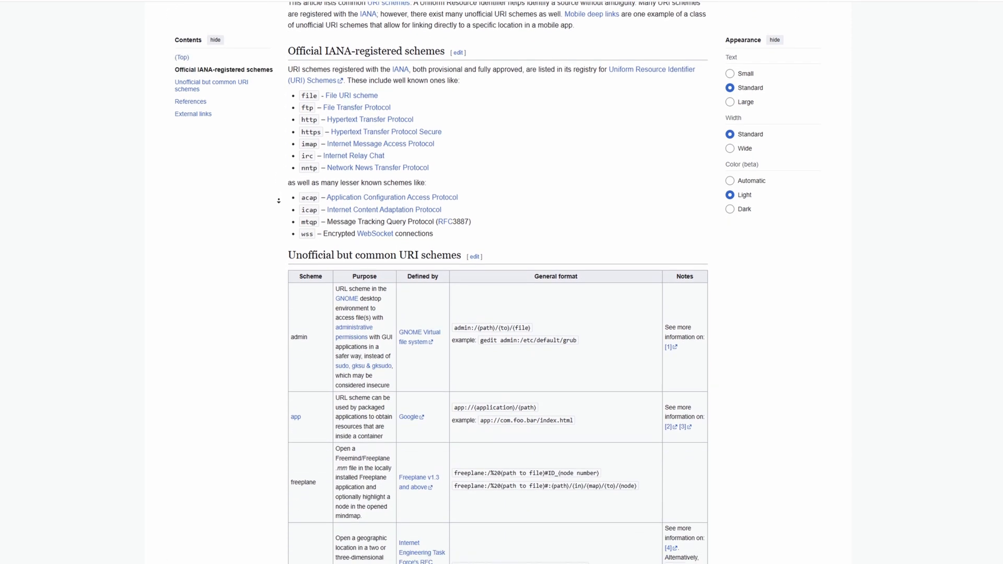
{"action": "scroll", "scroll_direction": "down", "scroll_amount": 3}
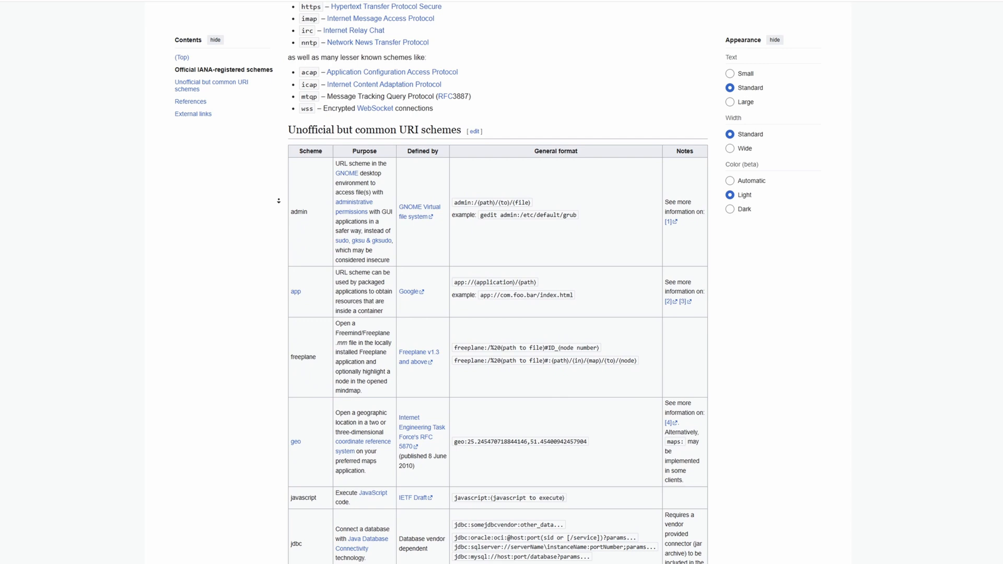
{"action": "scroll", "scroll_direction": "down", "scroll_amount": 3}
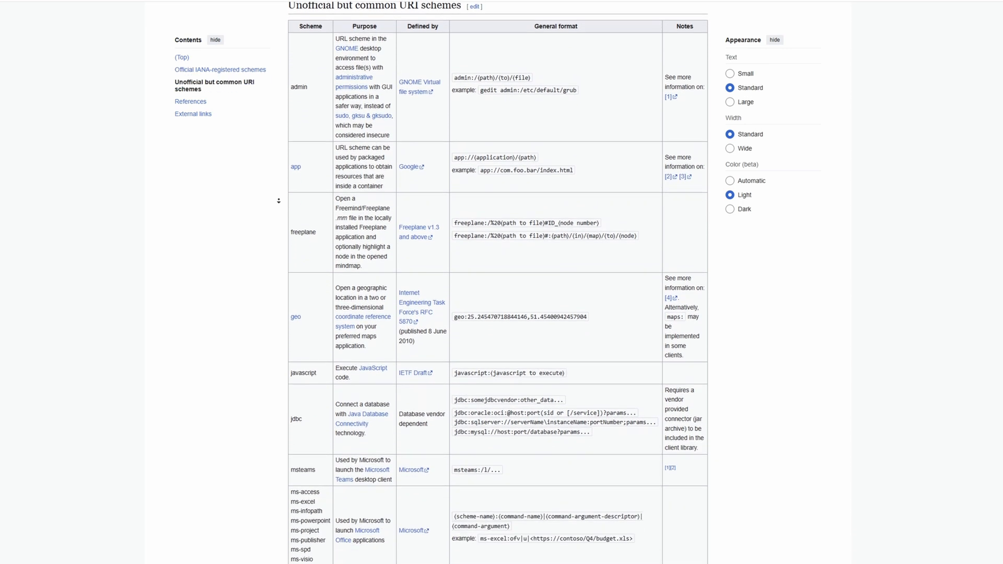
{"action": "scroll", "scroll_direction": "down", "scroll_amount": 3}
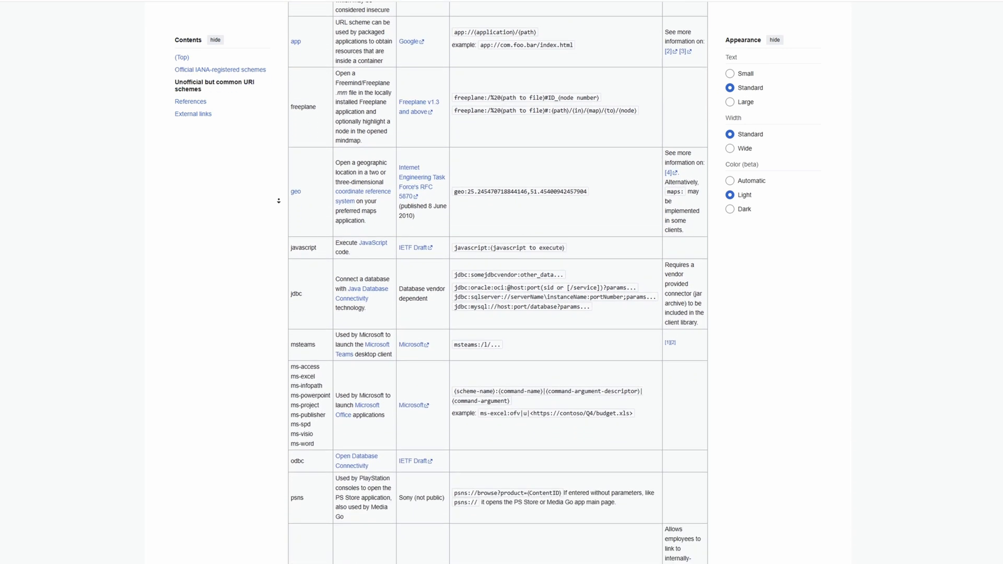
{"action": "scroll", "scroll_direction": "down", "scroll_amount": 3}
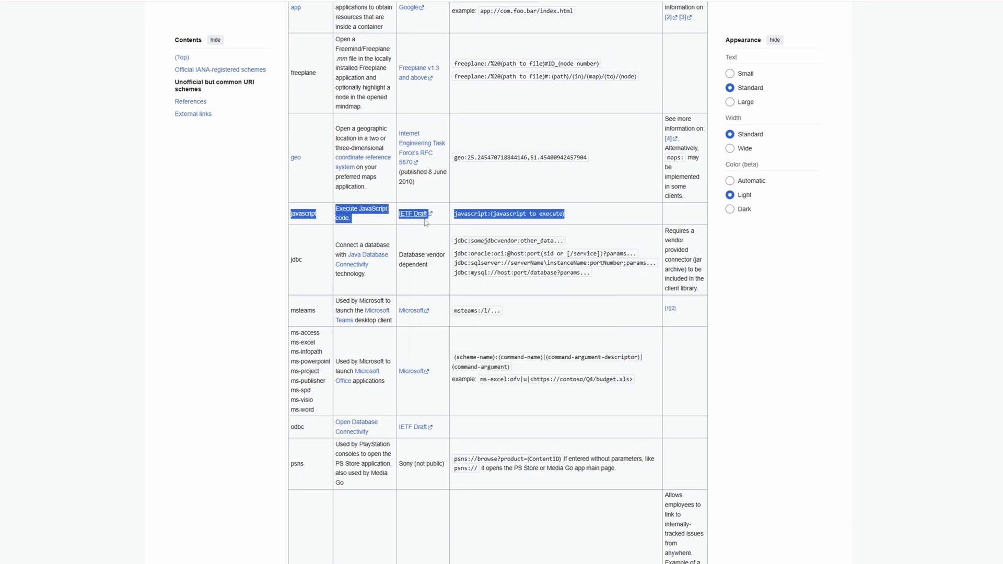
{"action": "scroll", "scroll_direction": "down", "scroll_amount": 3}
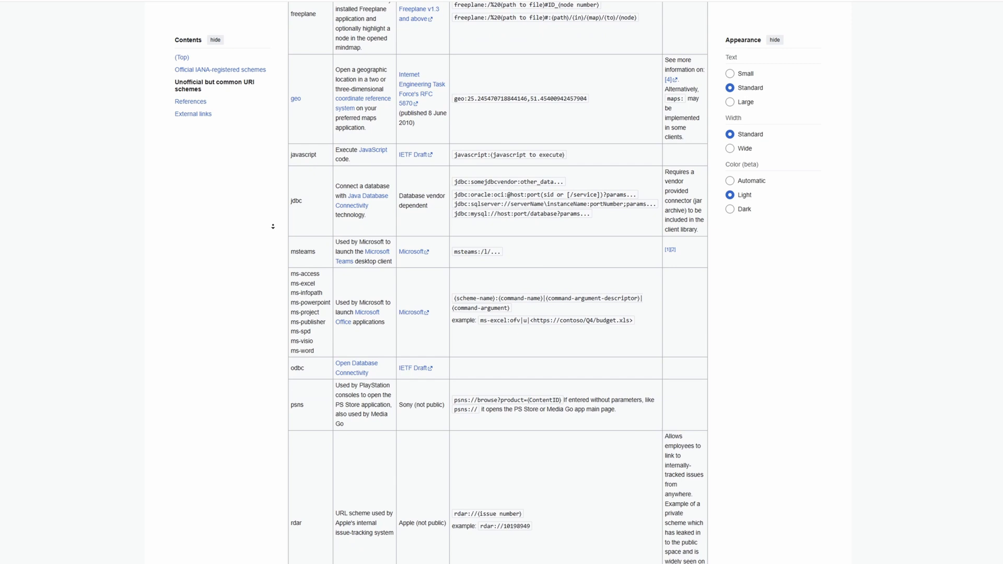
{"action": "scroll", "scroll_direction": "down", "scroll_amount": 3}
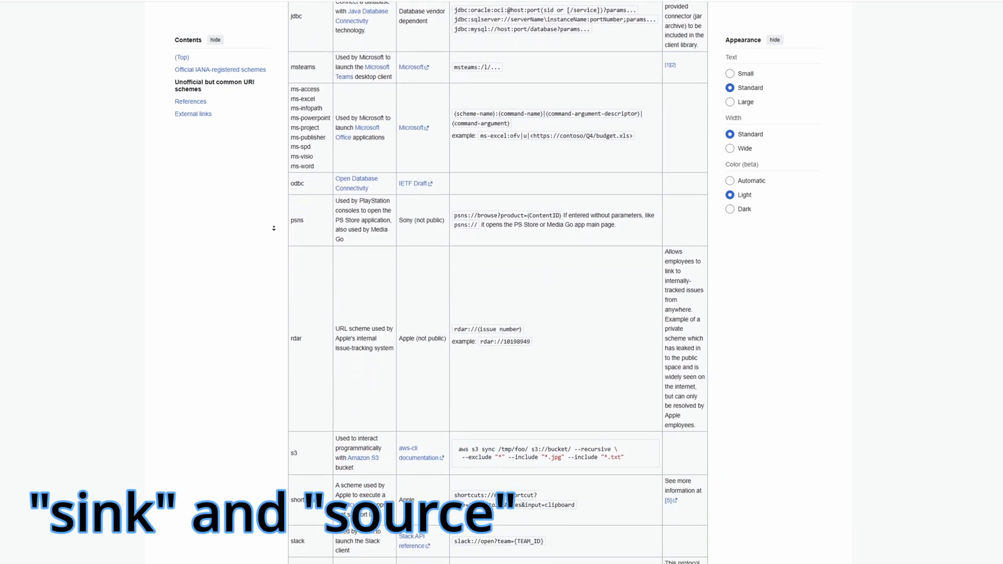
{"action": "scroll", "scroll_direction": "down", "scroll_amount": 3}
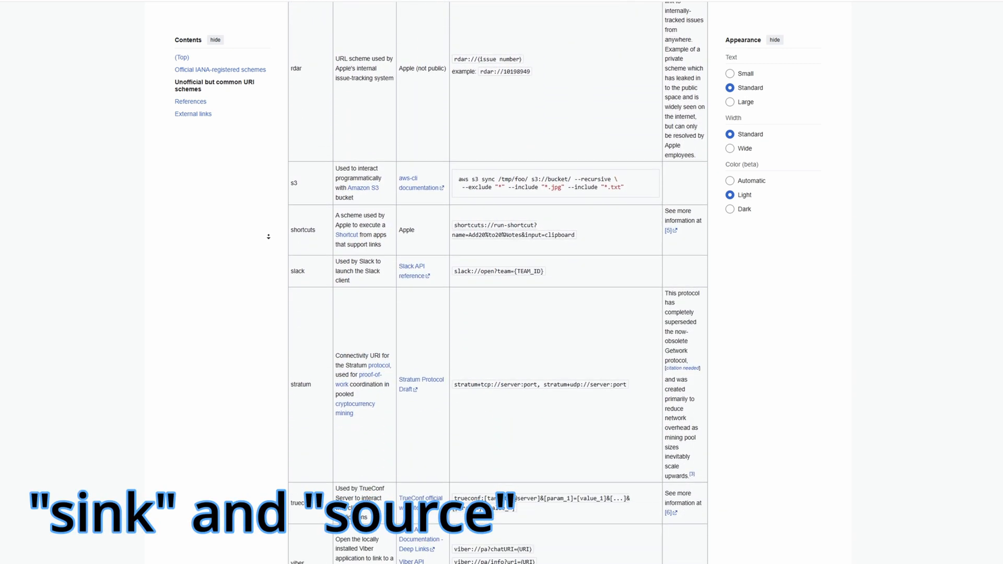
{"action": "scroll", "scroll_direction": "down", "scroll_amount": 3}
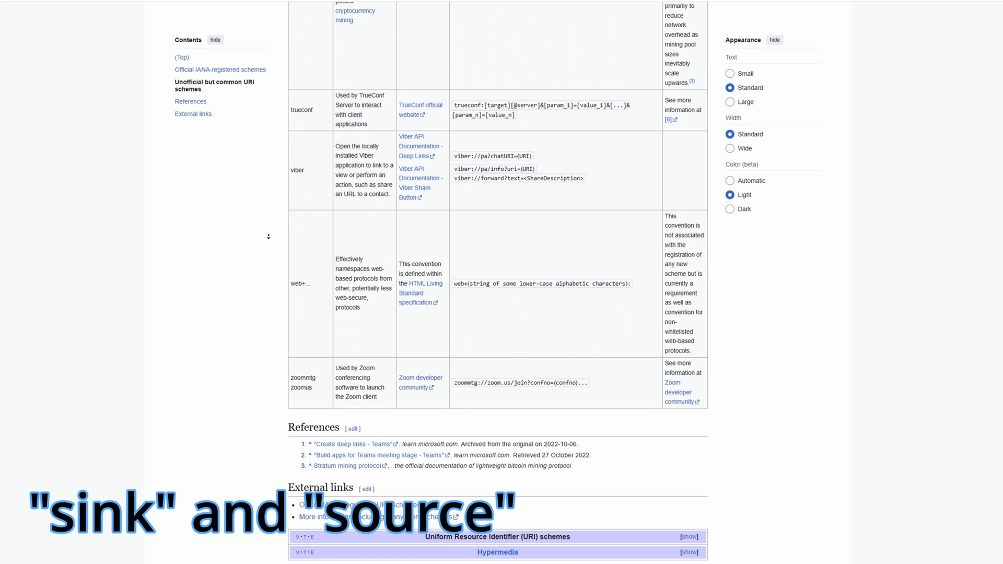
{"action": "scroll", "scroll_direction": "down", "scroll_amount": 3}
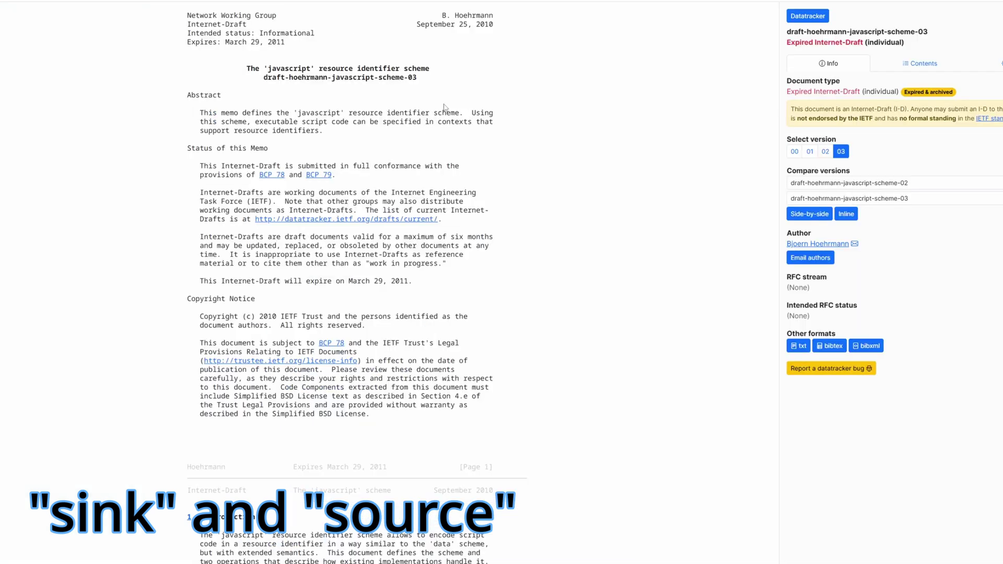
Highlight the title and abstract of draft-hoehrmann-javascript-scheme-03 on IETF Datatracker
{"action": "left_click_drag", "start_coordinate": [244, 68], "coordinate": [383, 69]}
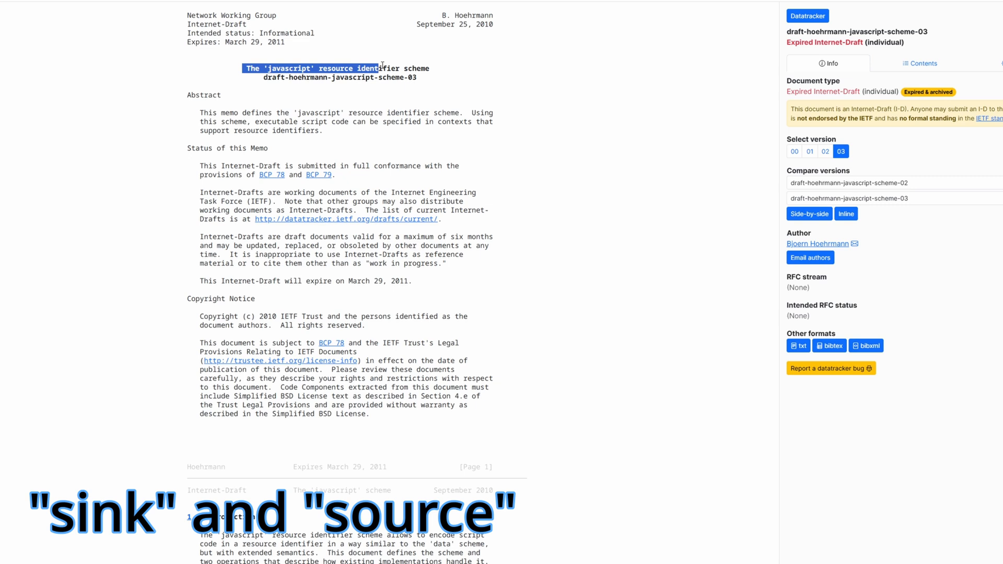
{"action": "left_click_drag", "start_coordinate": [382, 66], "coordinate": [432, 82]}
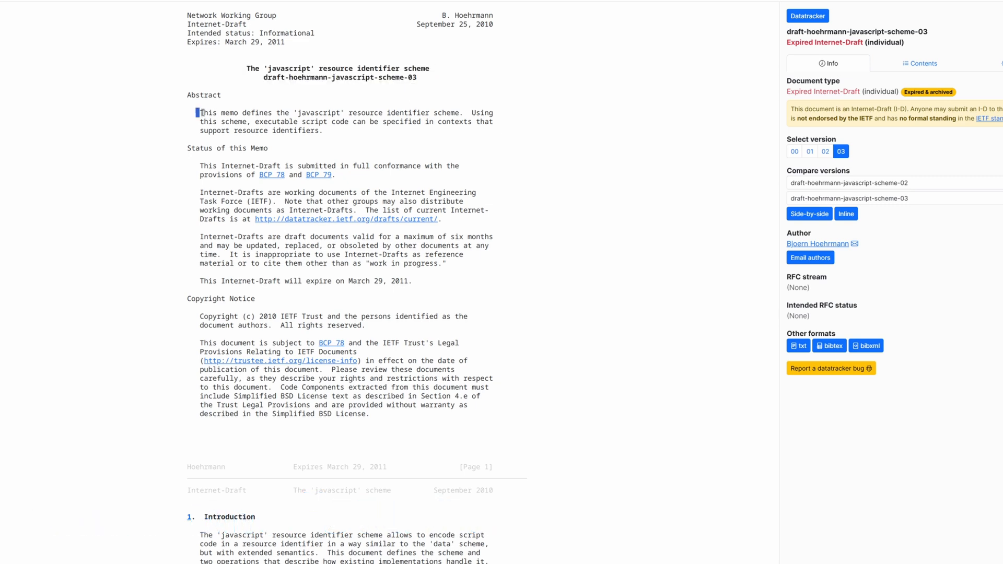
{"action": "left_click_drag", "start_coordinate": [198, 113], "coordinate": [323, 131]}
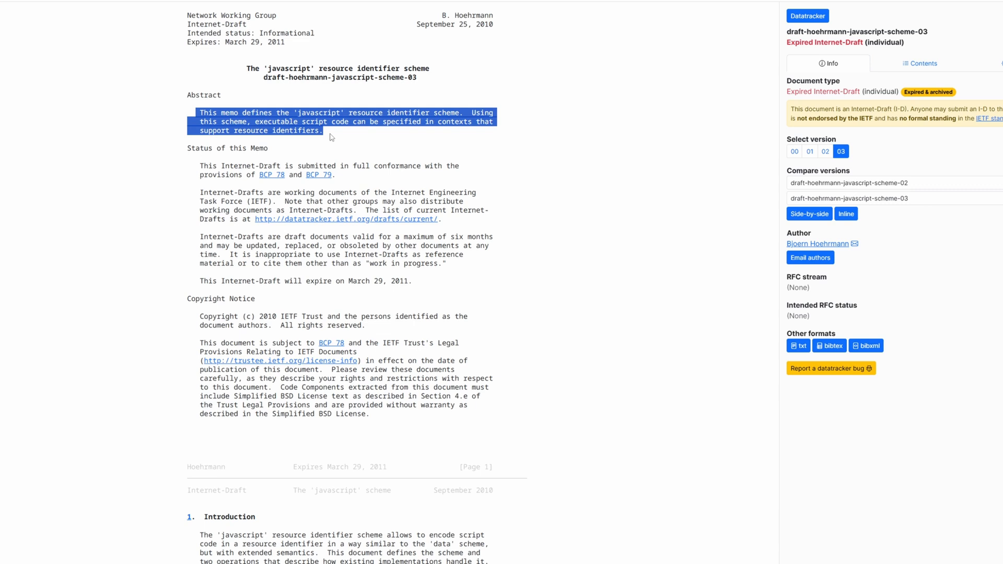
{"action": "left_click", "coordinate": [332, 138]}
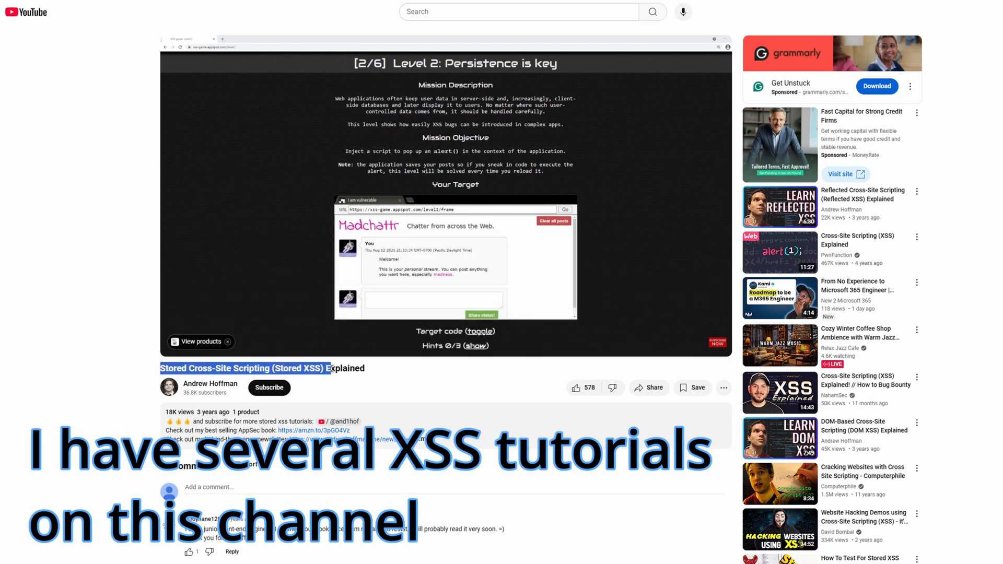
{"action": "mouse_move", "coordinate": [300, 335]}
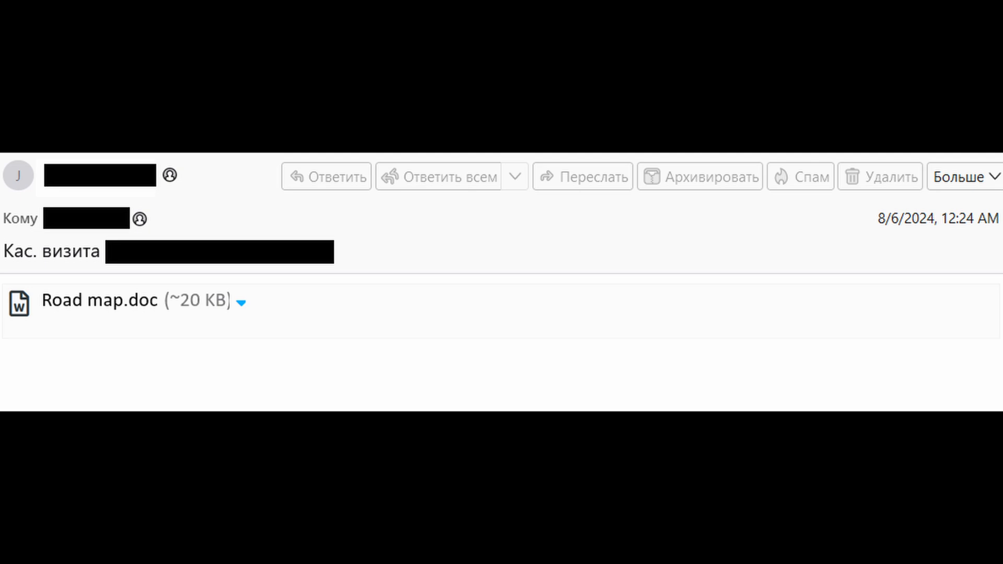
Leave the phishing email view for the report's Network indicators table listing libcdn.org and rcm.codes
{"action": "left_click", "coordinate": [102, 301]}
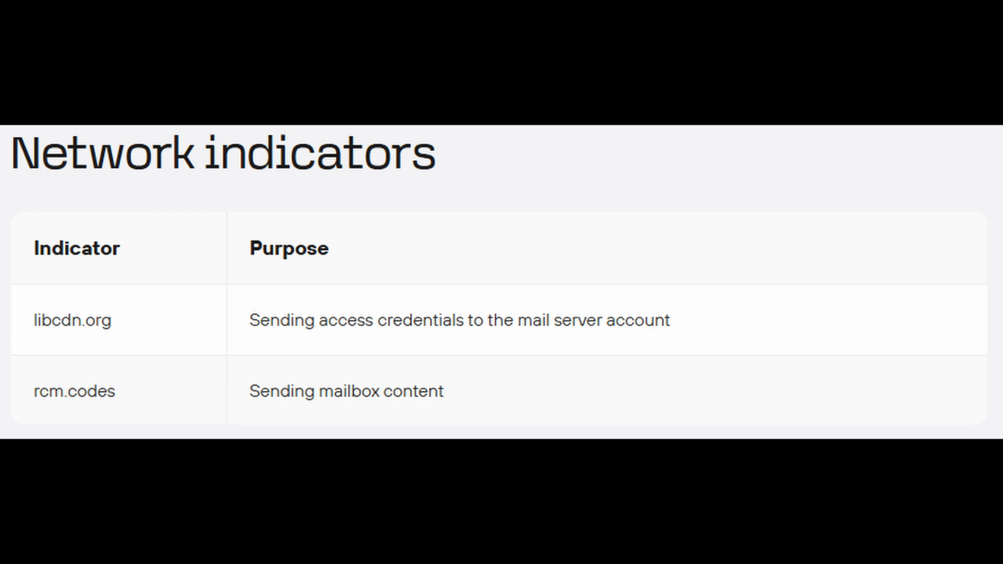
Bring up the Amazon product page for Web Application Security, 2nd Edition ($49.49)
{"action": "scroll", "scroll_direction": "down", "scroll_amount": 3}
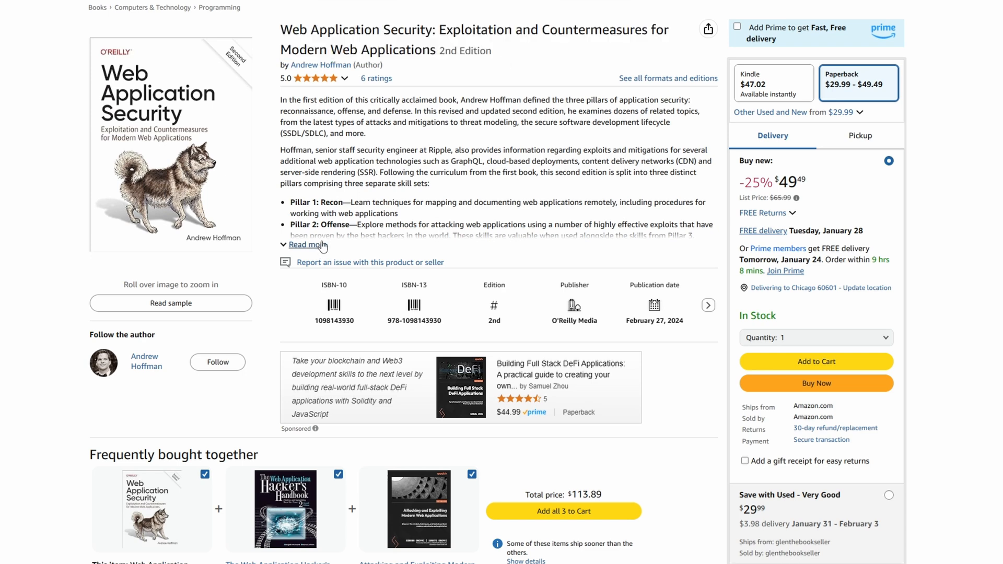
Switch from the Amazon listing to the Web Application Security book PDF at its title page
{"action": "left_click", "coordinate": [303, 244]}
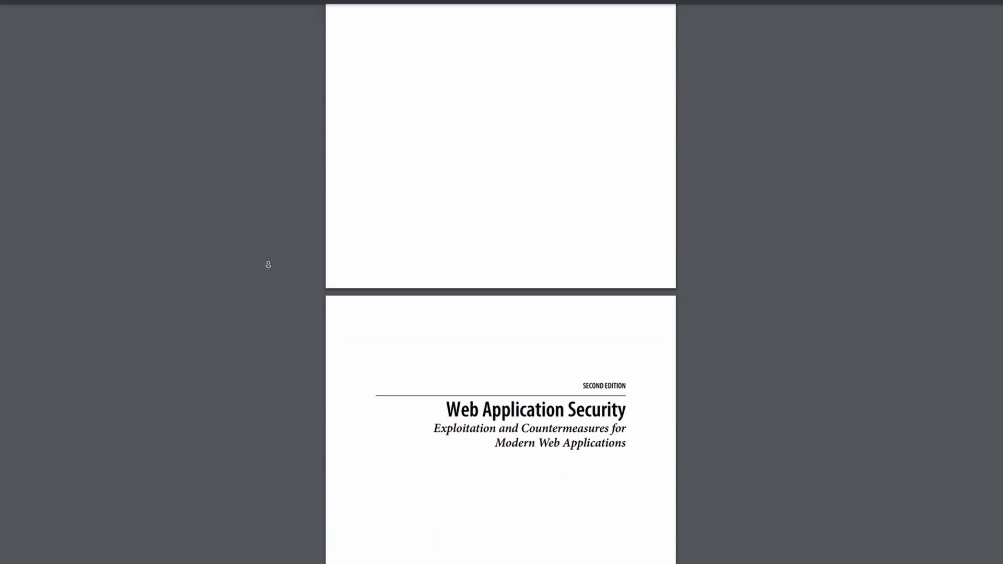
Scroll the book's front matter and contents down to the Part III Defense chapters, ending at Content Security Policy
{"action": "scroll", "scroll_direction": "down", "scroll_amount": 3}
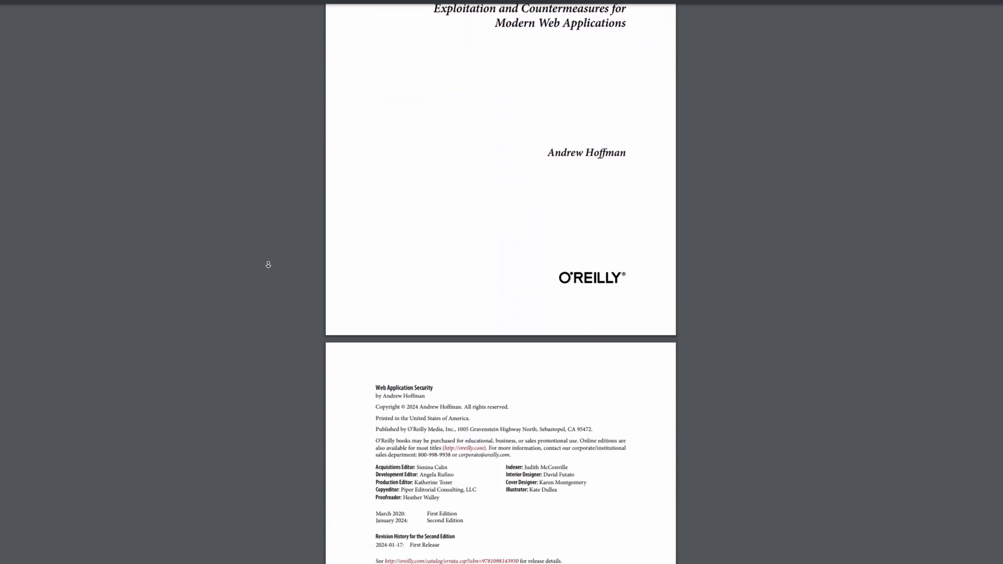
{"action": "scroll", "scroll_direction": "down", "scroll_amount": 3}
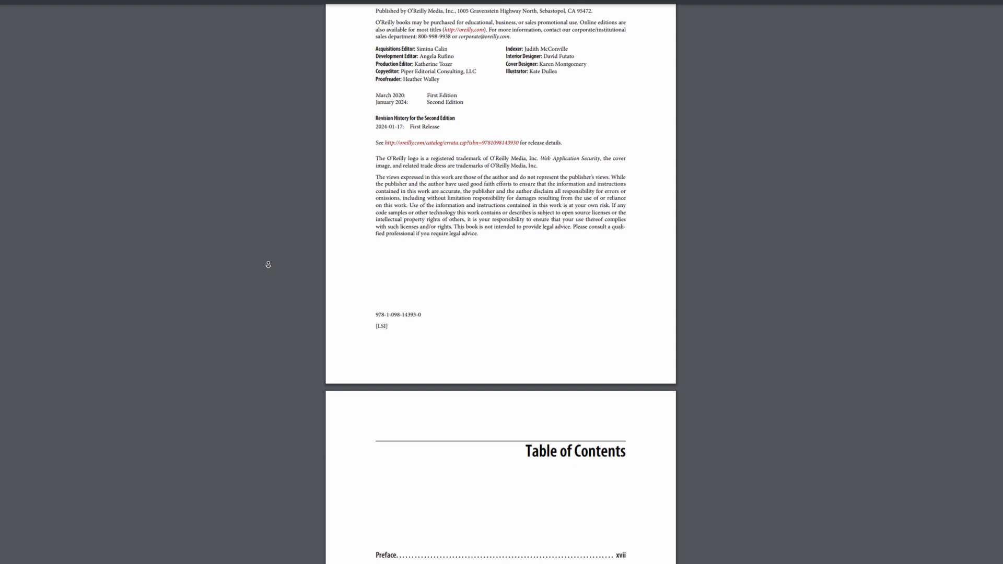
{"action": "scroll", "scroll_direction": "down", "scroll_amount": 3}
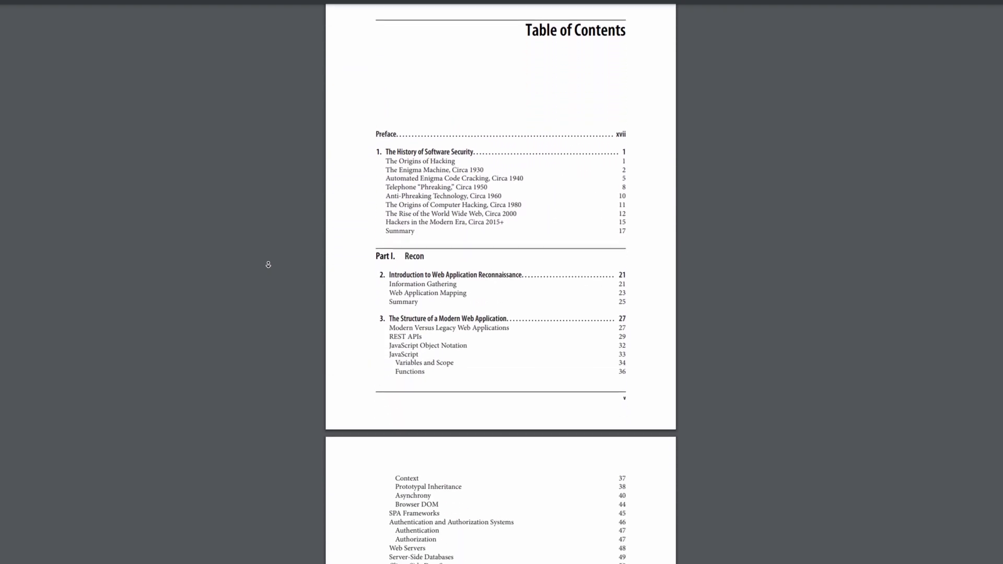
{"action": "scroll", "scroll_direction": "down", "scroll_amount": 3}
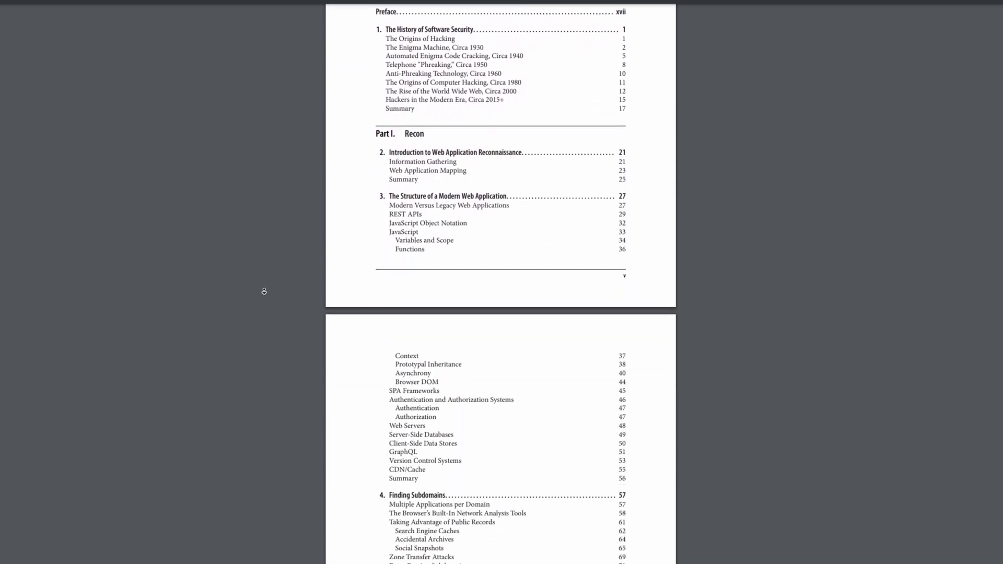
{"action": "scroll", "scroll_direction": "down", "scroll_amount": 3}
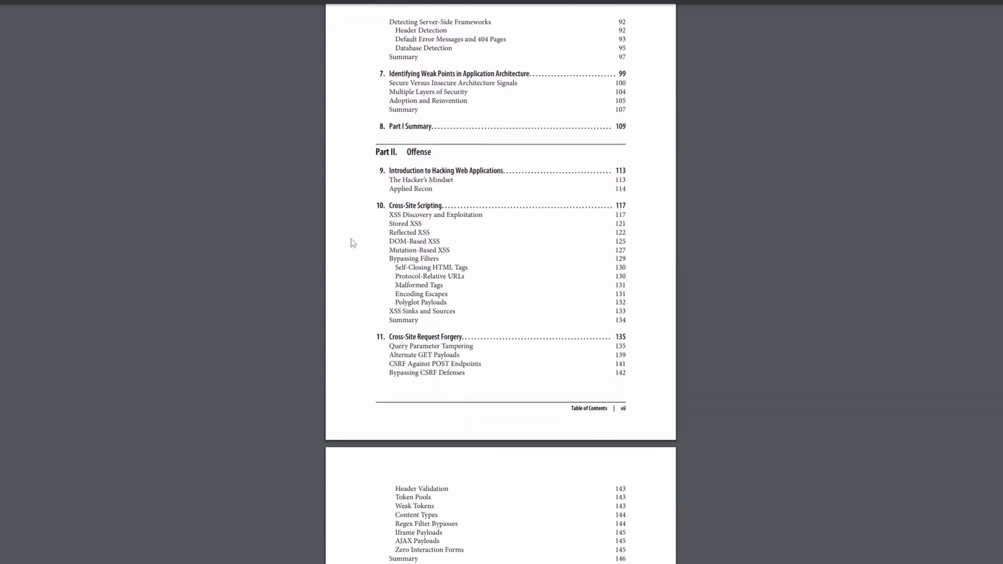
{"action": "mouse_move", "coordinate": [650, 322]}
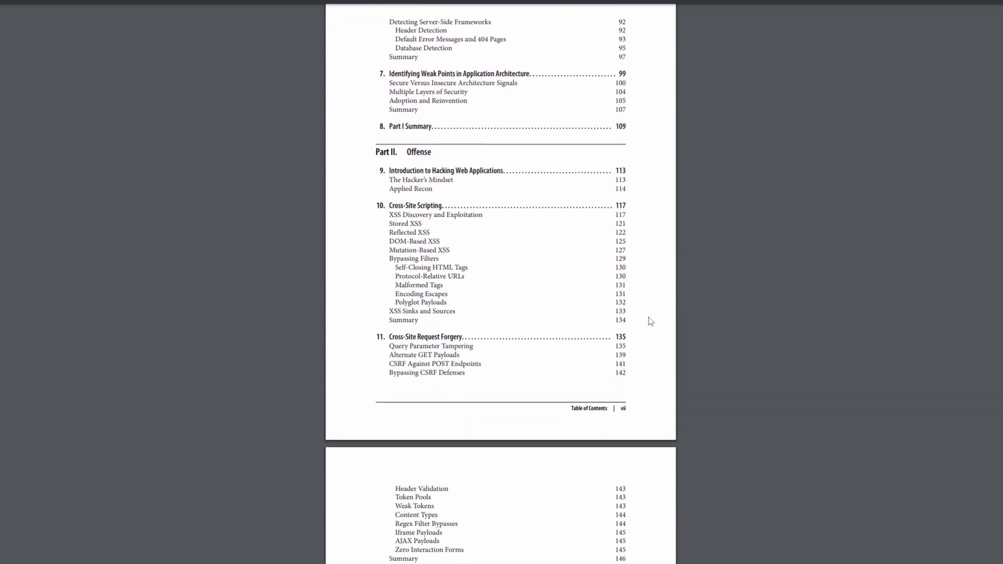
{"action": "mouse_move", "coordinate": [510, 265]}
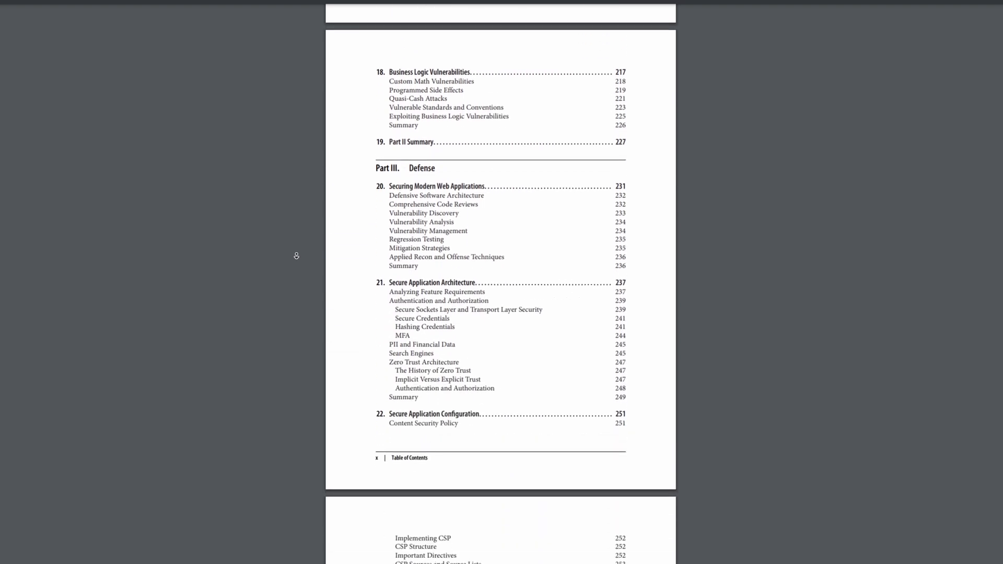
{"action": "scroll", "scroll_direction": "down", "scroll_amount": 3}
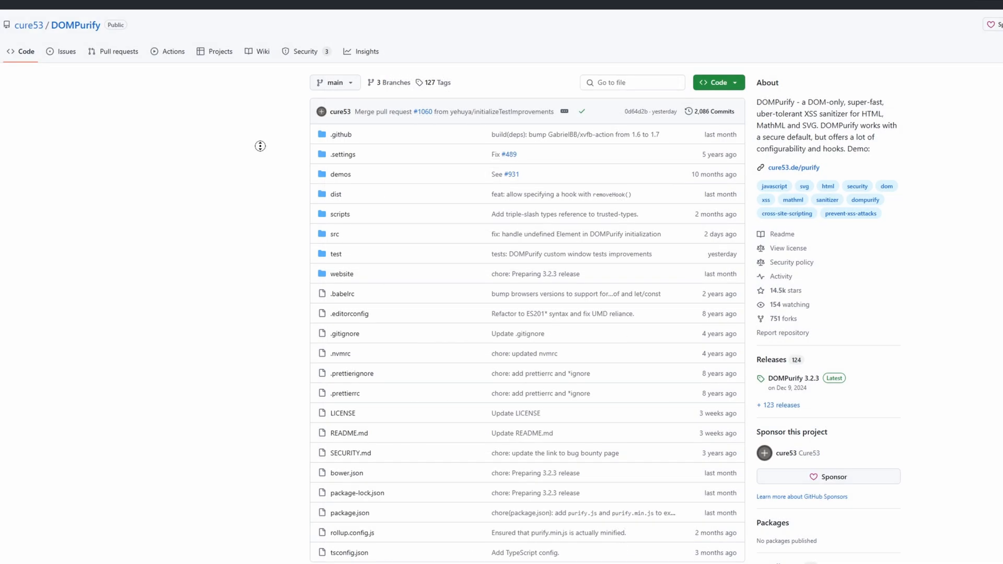
Scroll the DOMPurify README down to the usage section with the DOMPurify.sanitize example
{"action": "scroll", "scroll_direction": "down", "scroll_amount": 3}
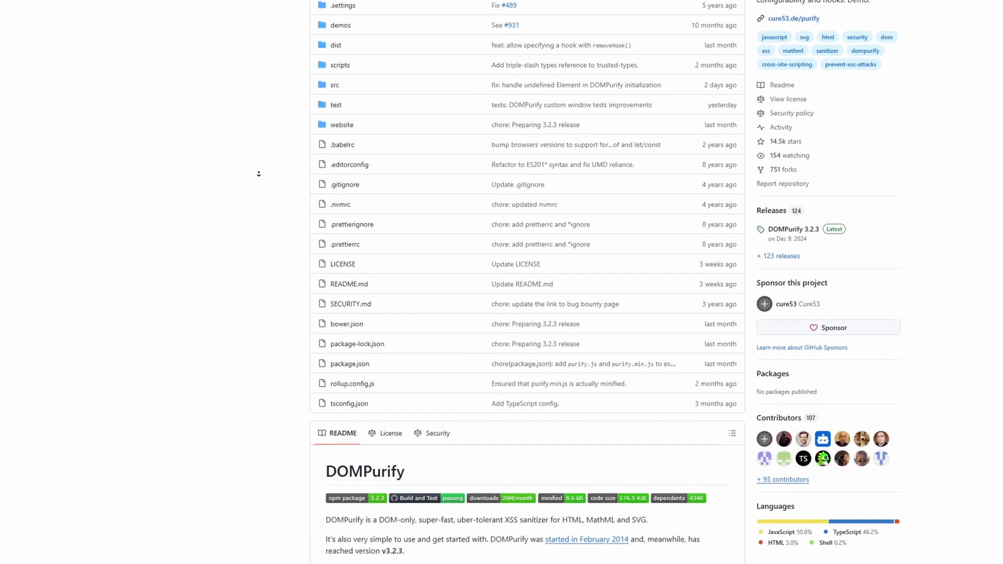
{"action": "scroll", "scroll_direction": "down", "scroll_amount": 3}
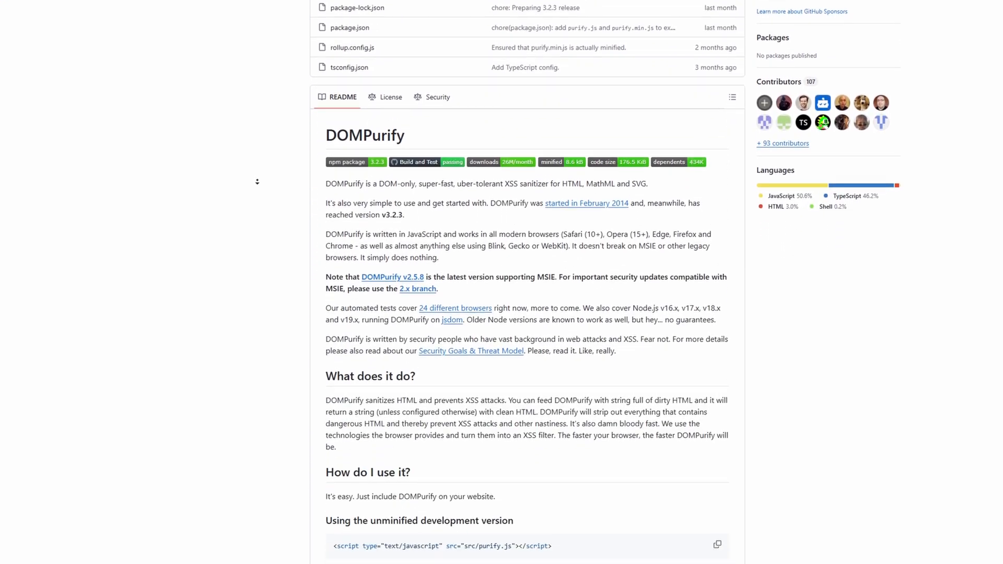
{"action": "scroll", "scroll_direction": "down", "scroll_amount": 3}
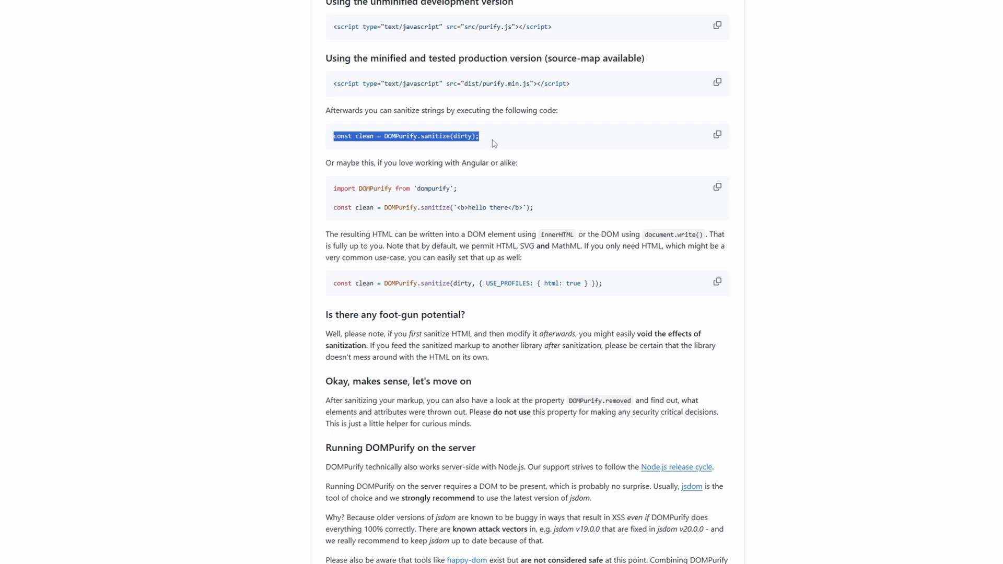
{"action": "mouse_move", "coordinate": [476, 150]}
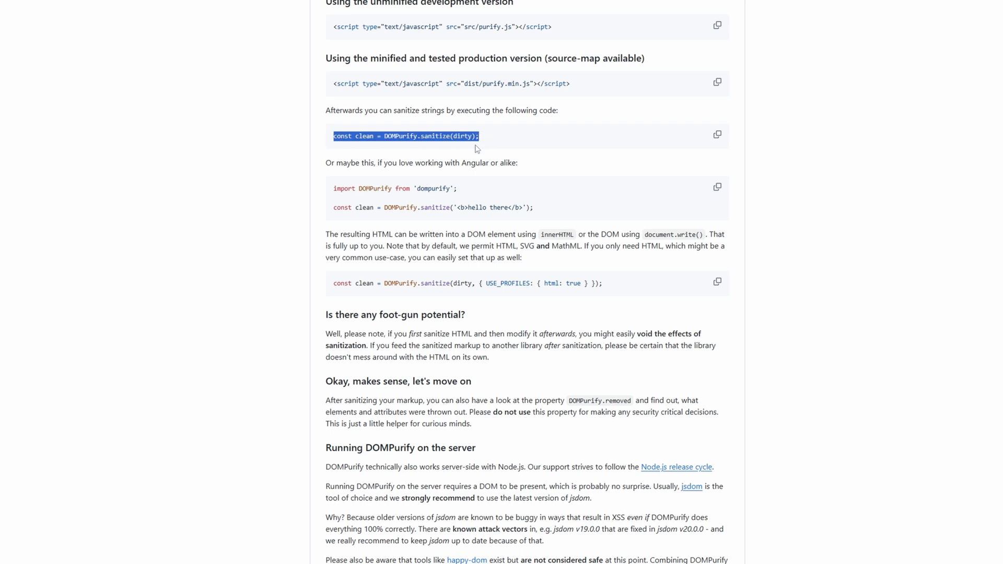
{"action": "mouse_move", "coordinate": [251, 192]}
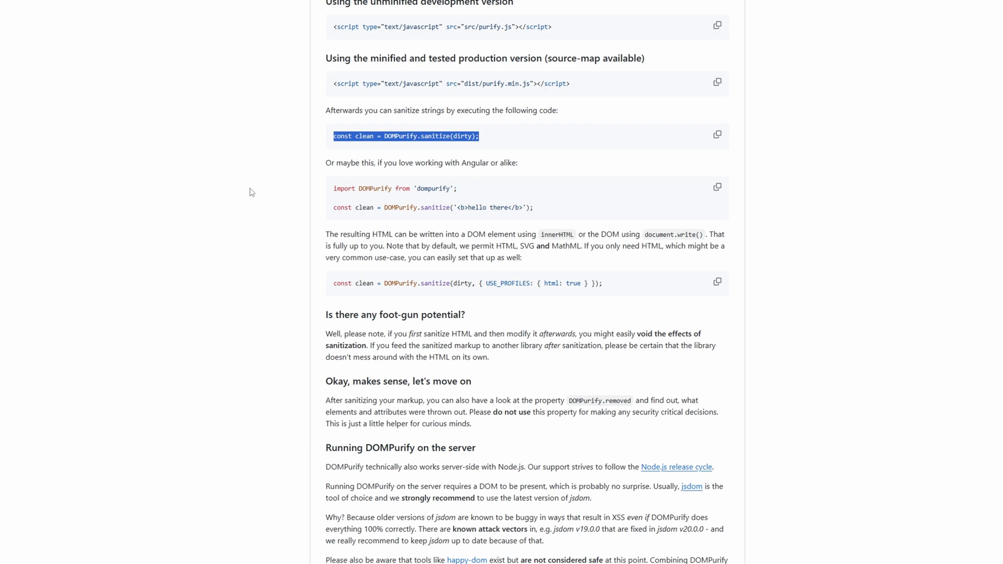
{"action": "mouse_move", "coordinate": [700, 468]}
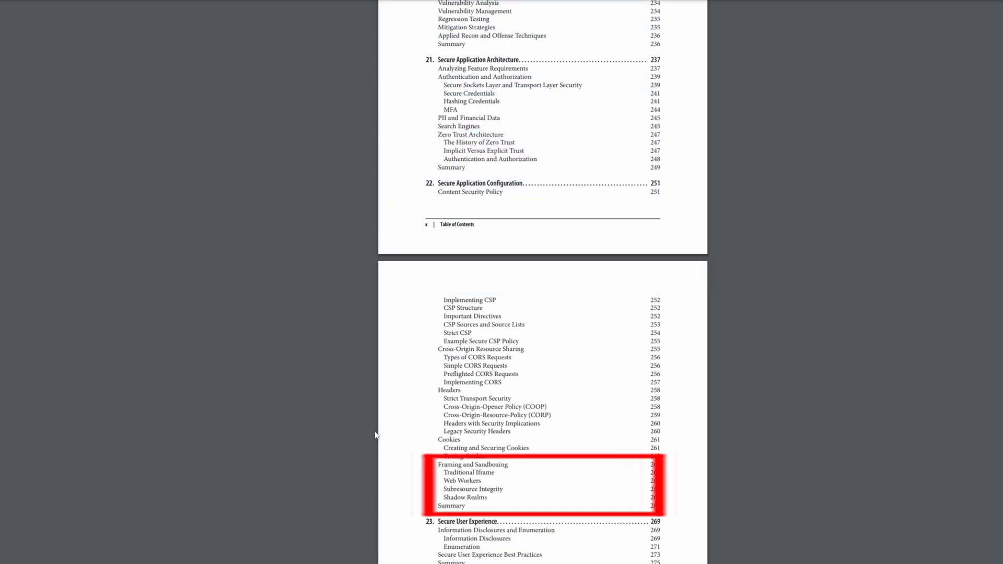
{"action": "mouse_move", "coordinate": [418, 61]}
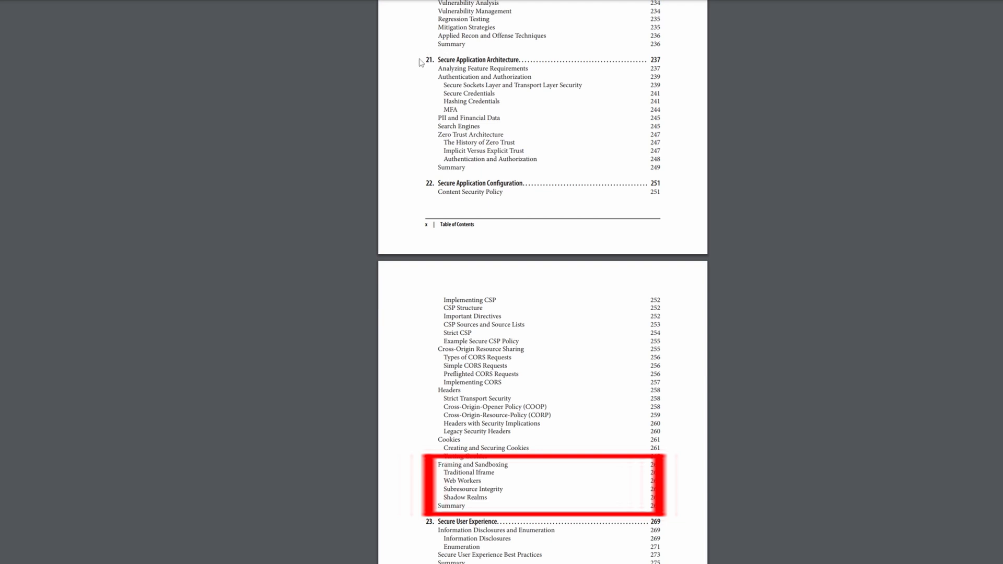
{"action": "mouse_move", "coordinate": [556, 63]}
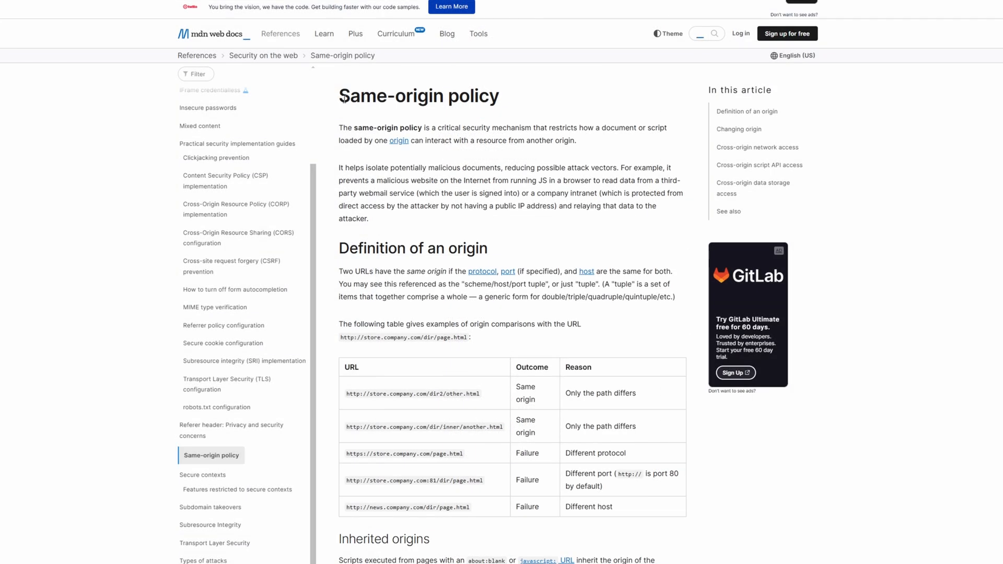
Highlight the same-origin policy definition and the sentence about isolating malicious documents
{"action": "left_click_drag", "start_coordinate": [338, 128], "coordinate": [451, 127]}
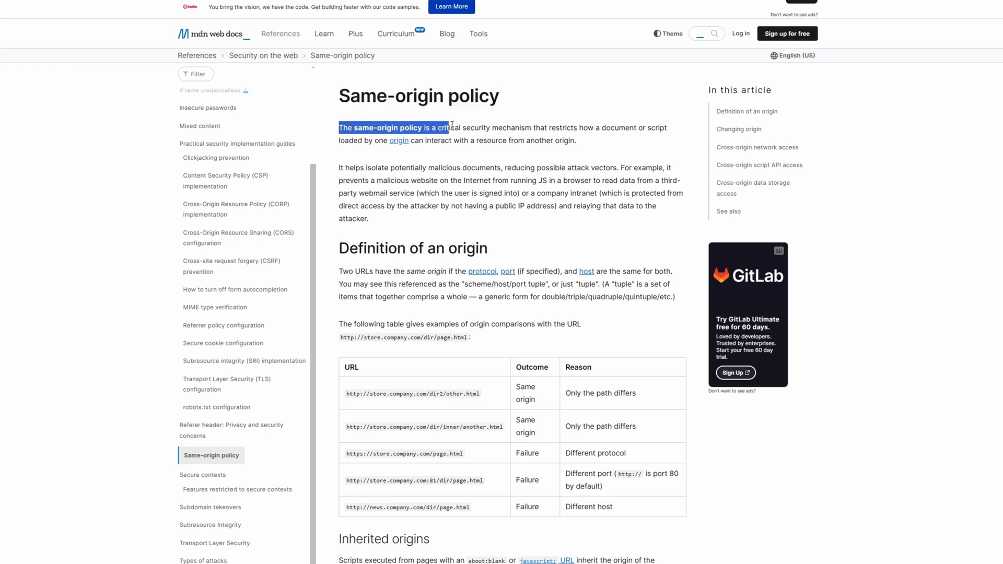
{"action": "left_click_drag", "start_coordinate": [448, 127], "coordinate": [576, 141]}
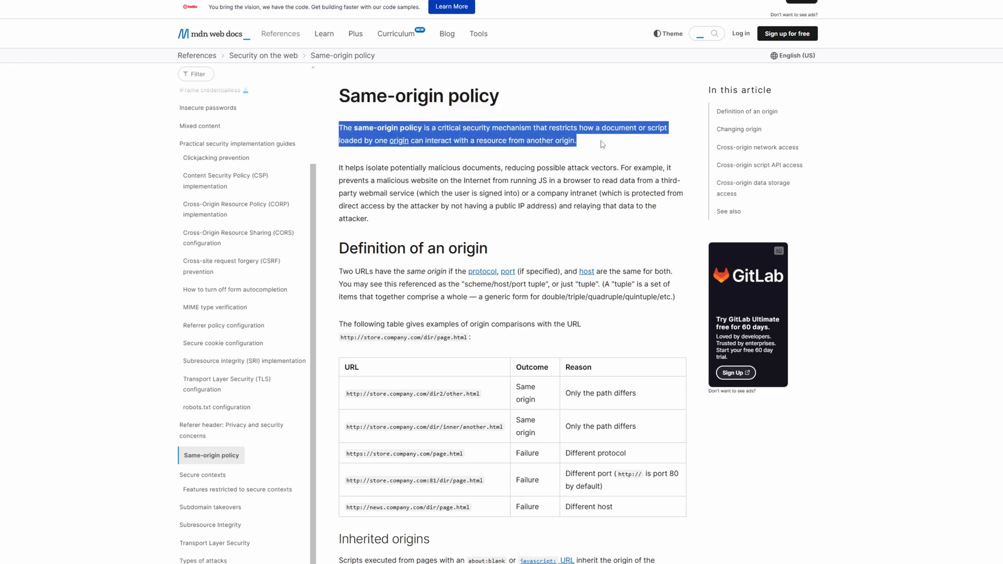
{"action": "left_click_drag", "start_coordinate": [340, 167], "coordinate": [584, 167]}
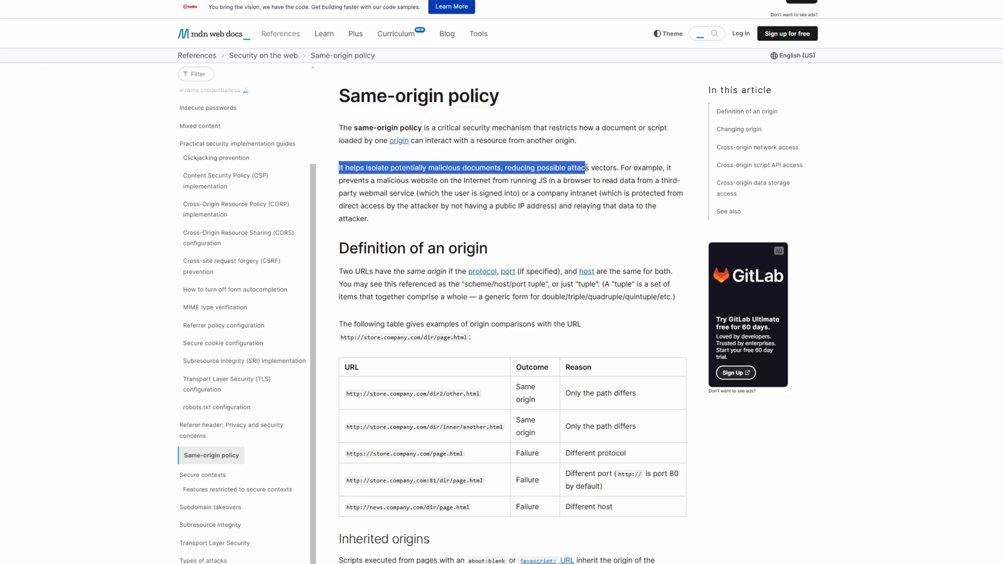
{"action": "left_click_drag", "start_coordinate": [579, 168], "coordinate": [660, 192]}
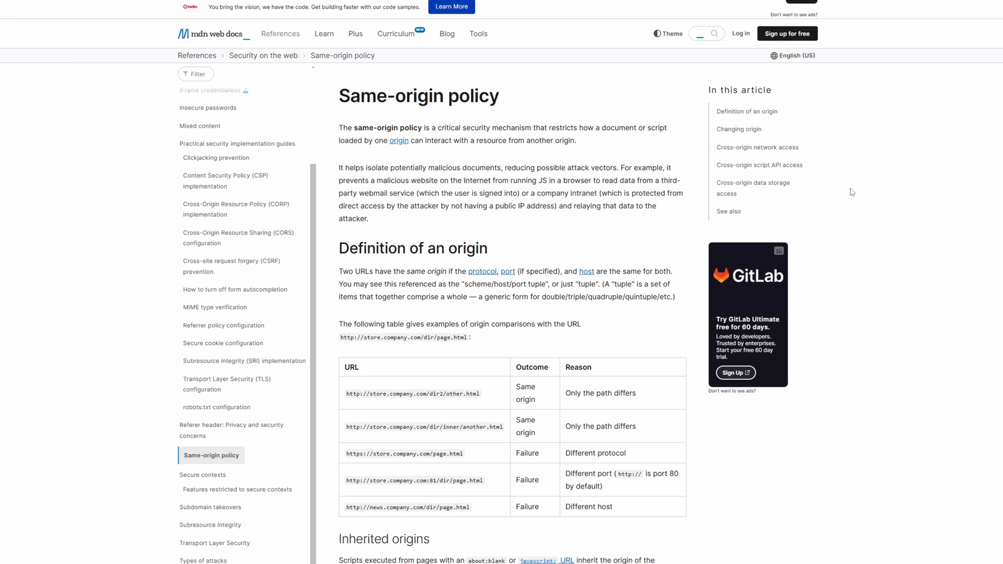
Scroll to the See also list and follow the 'Same Origin Policy at W3C' link
{"action": "scroll", "scroll_direction": "down", "scroll_amount": 3}
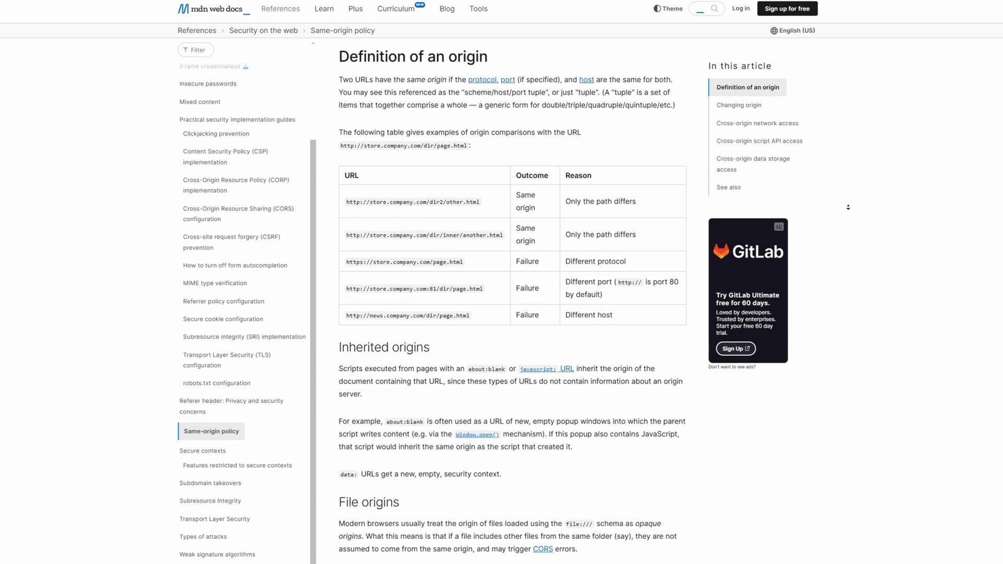
{"action": "scroll", "scroll_direction": "down", "scroll_amount": 3}
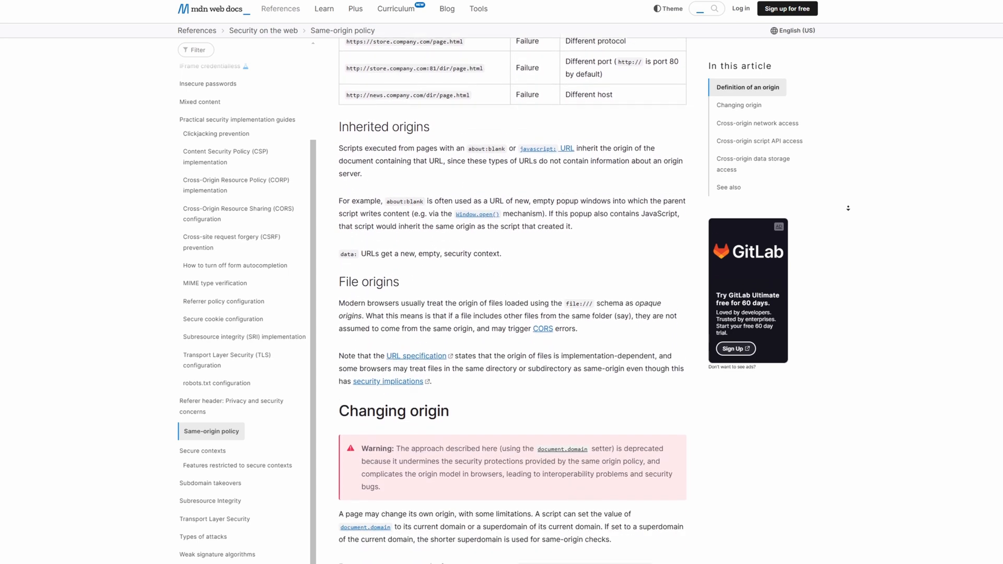
{"action": "scroll", "scroll_direction": "down", "scroll_amount": 3}
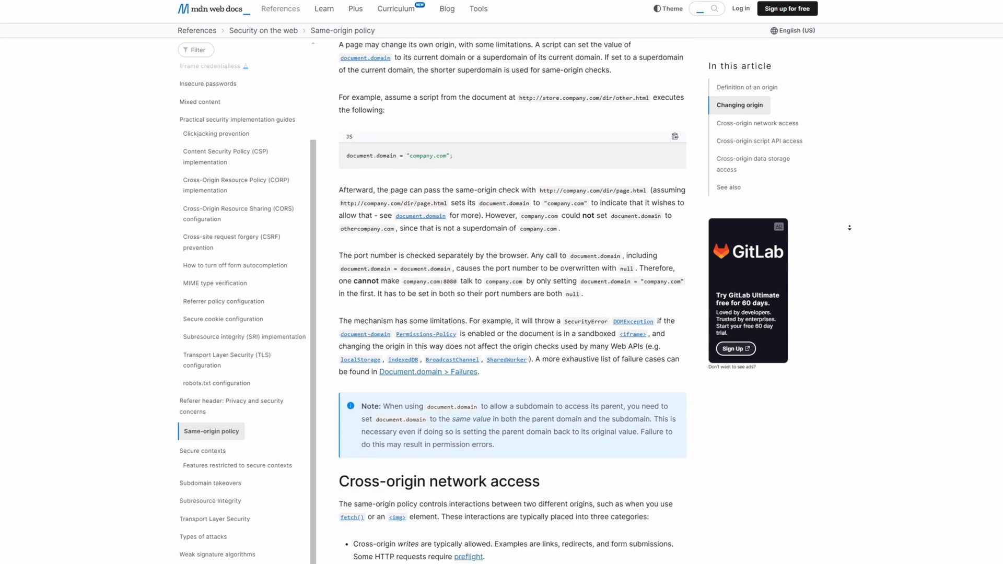
{"action": "scroll", "scroll_direction": "down", "scroll_amount": 3}
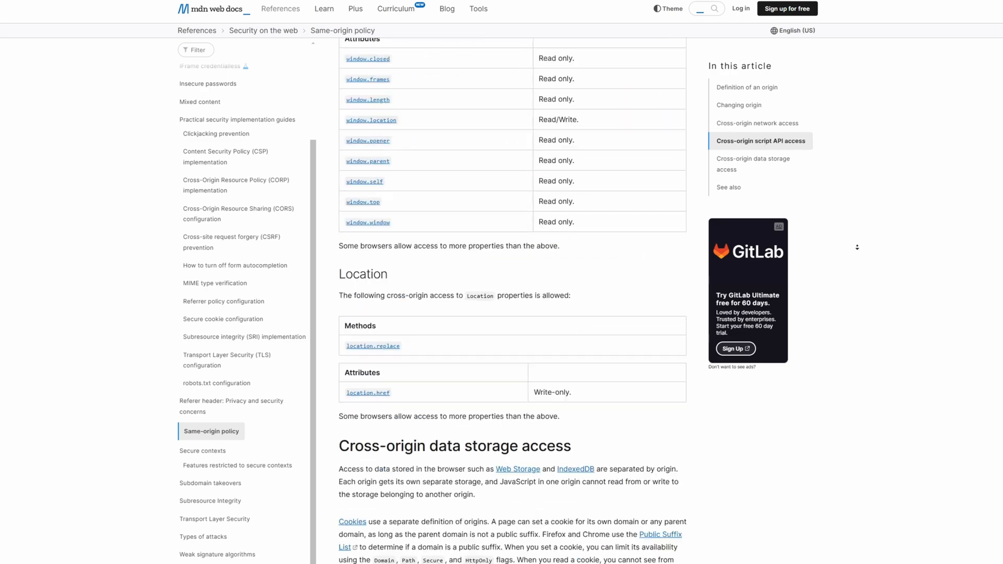
{"action": "scroll", "scroll_direction": "down", "scroll_amount": 3}
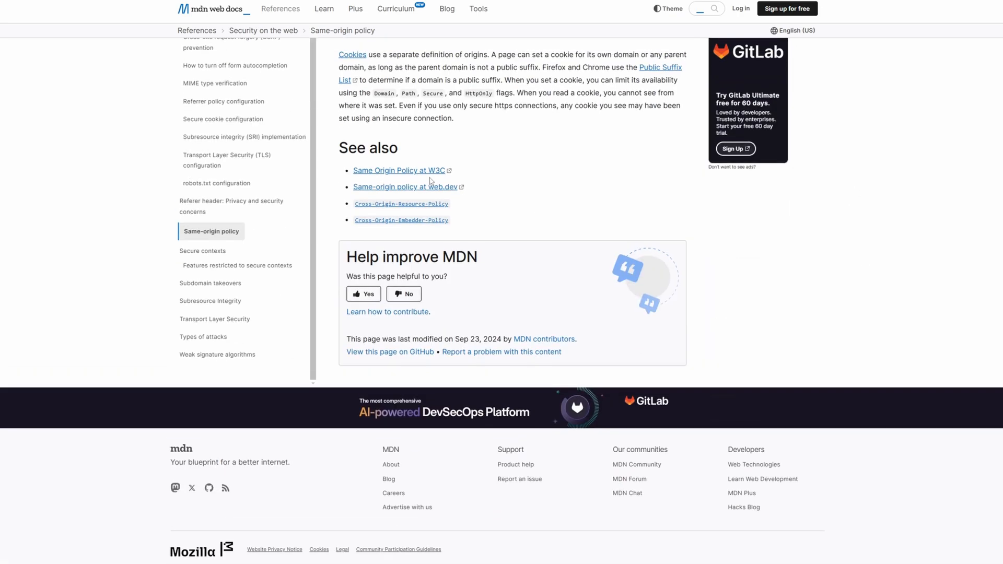
{"action": "left_click", "coordinate": [399, 171]}
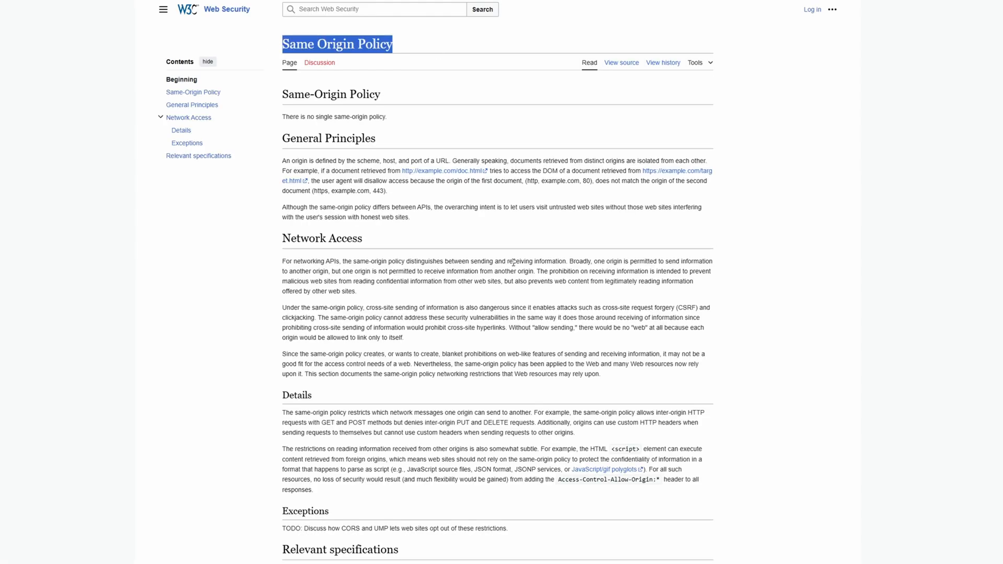
{"action": "mouse_move", "coordinate": [412, 272]}
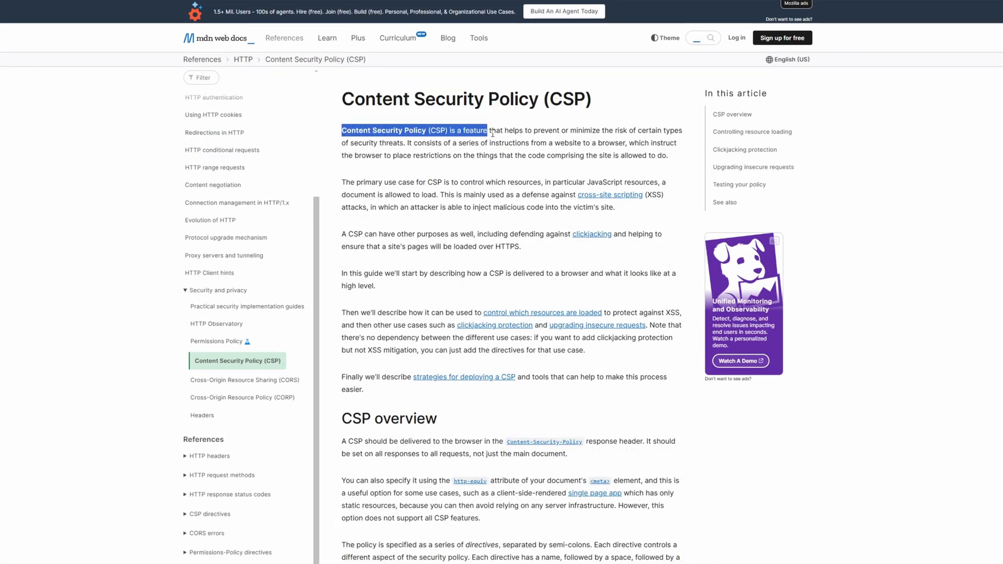
Highlight the CSP article's opening definition and its sentence on defending against cross-site scripting
{"action": "left_click_drag", "start_coordinate": [486, 129], "coordinate": [405, 143]}
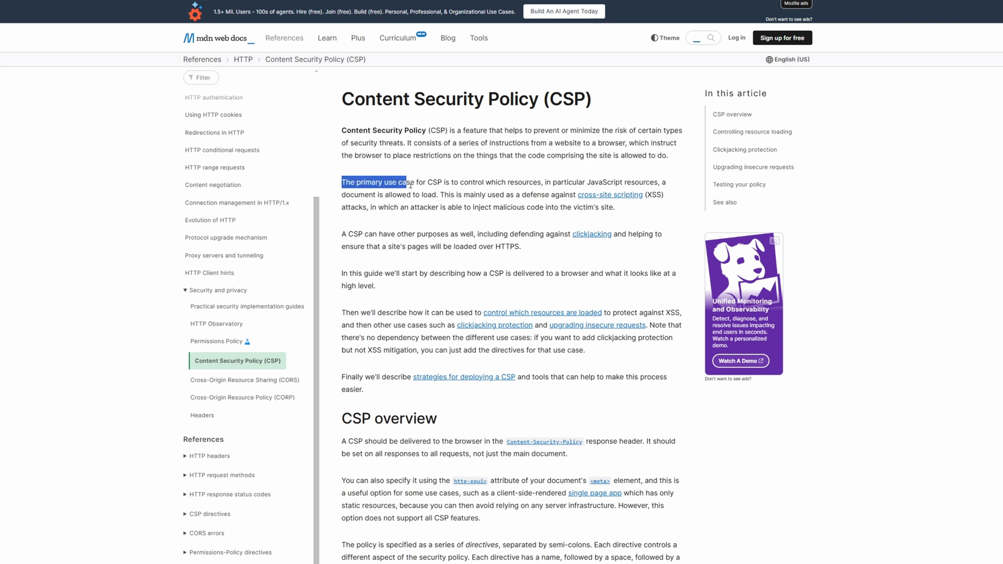
{"action": "left_click_drag", "start_coordinate": [407, 182], "coordinate": [530, 196]}
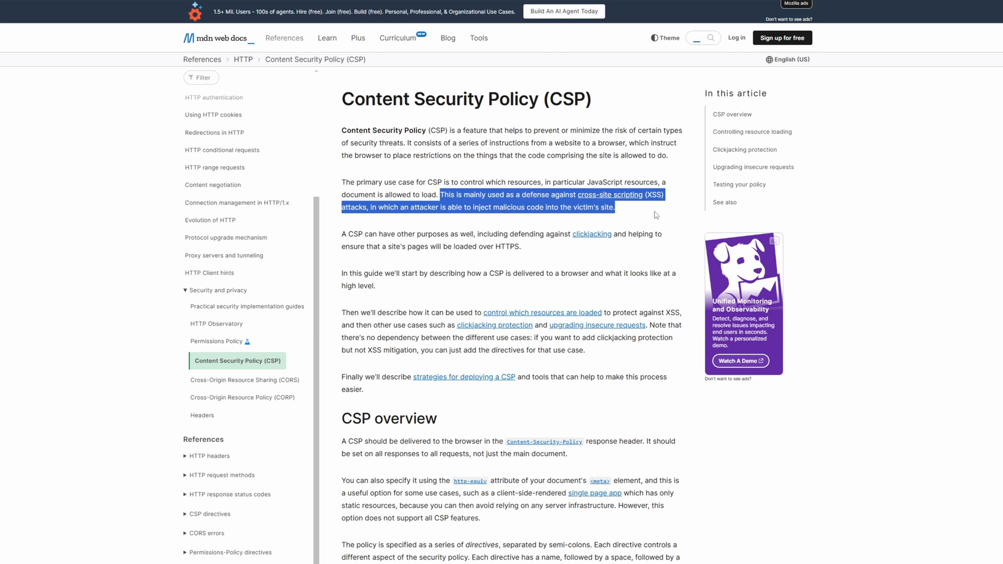
{"action": "mouse_move", "coordinate": [864, 211]}
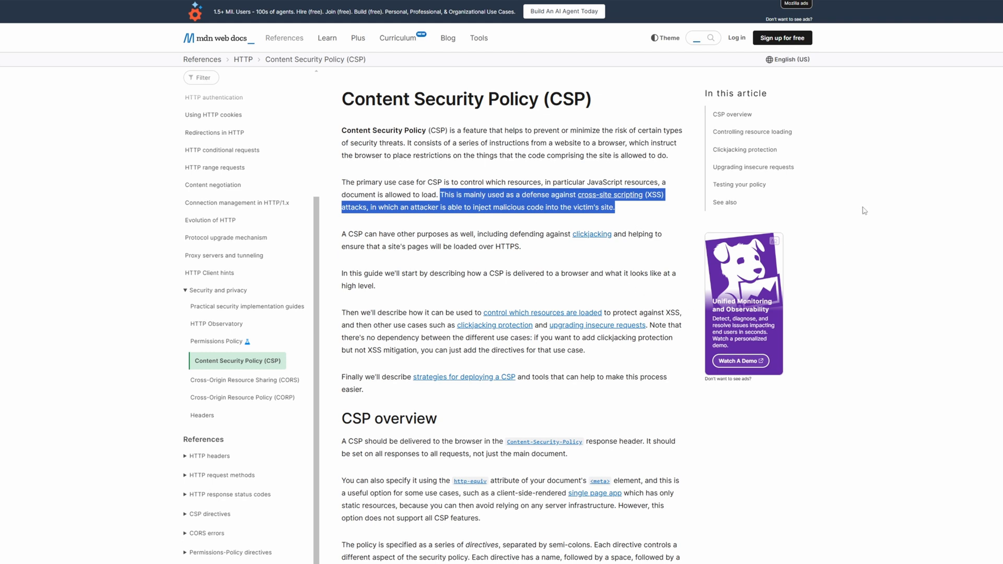
Scroll down the CSP article to the 'XSS and resource loading' section
{"action": "scroll", "scroll_direction": "down", "scroll_amount": 3}
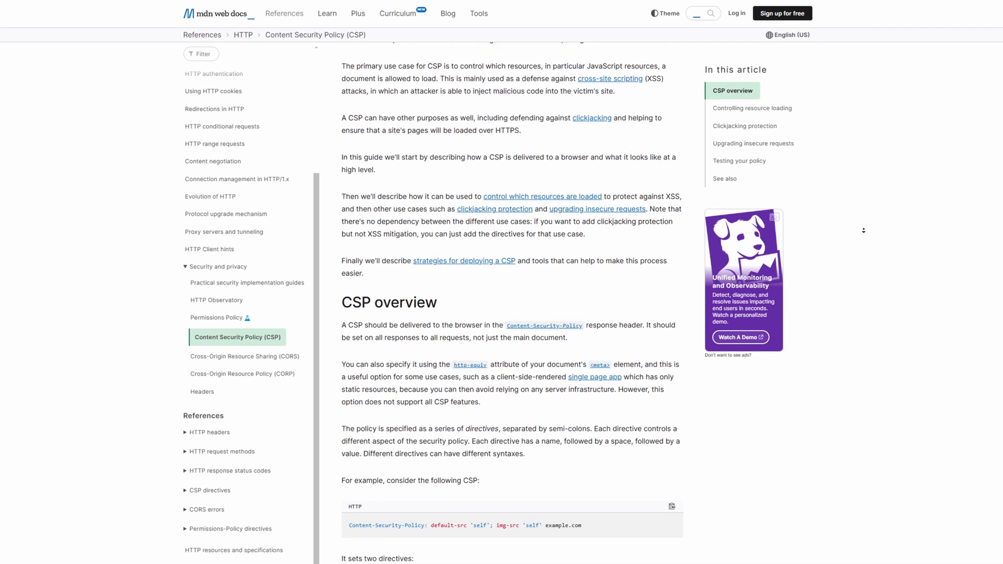
{"action": "scroll", "scroll_direction": "down", "scroll_amount": 3}
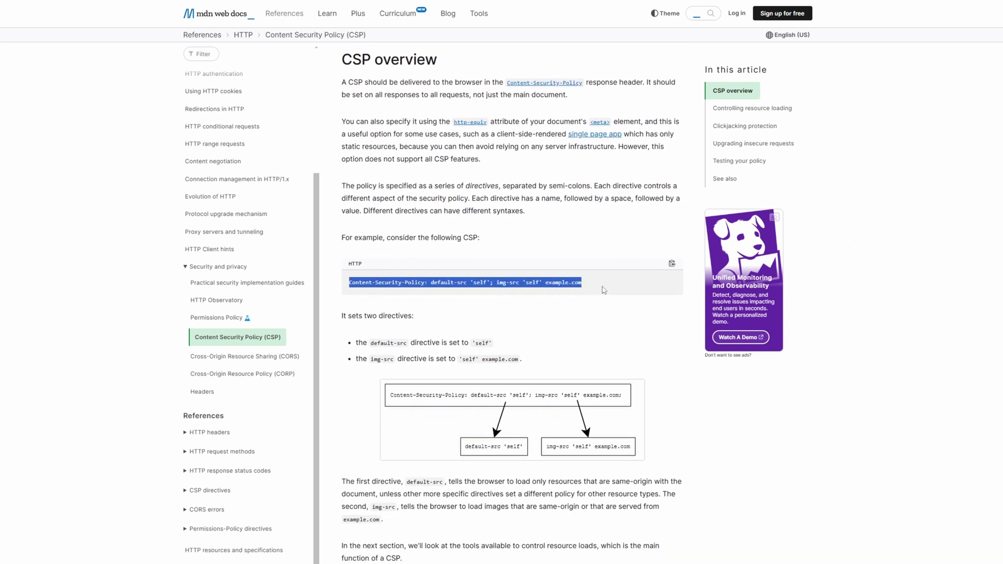
{"action": "scroll", "scroll_direction": "down", "scroll_amount": 3}
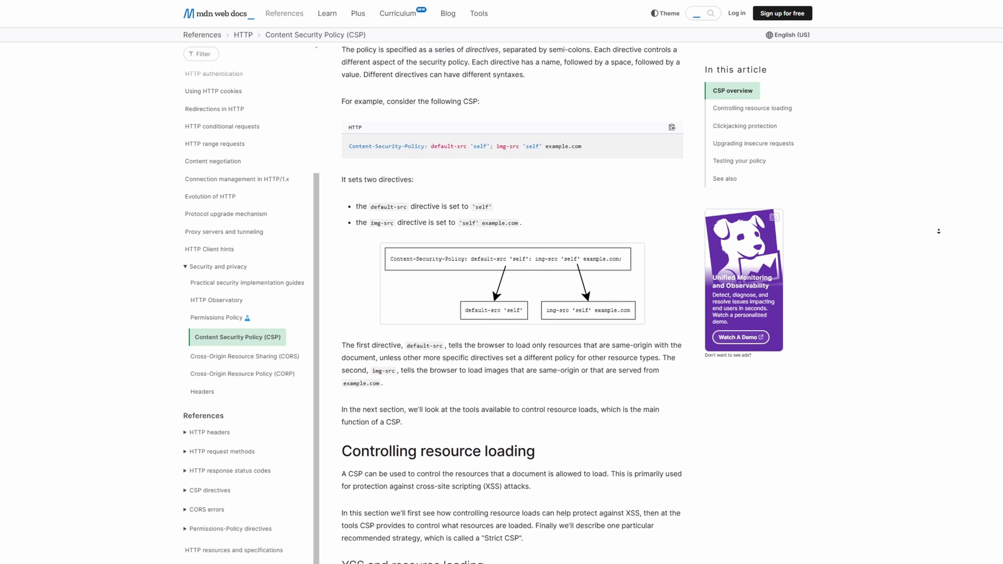
{"action": "scroll", "scroll_direction": "down", "scroll_amount": 3}
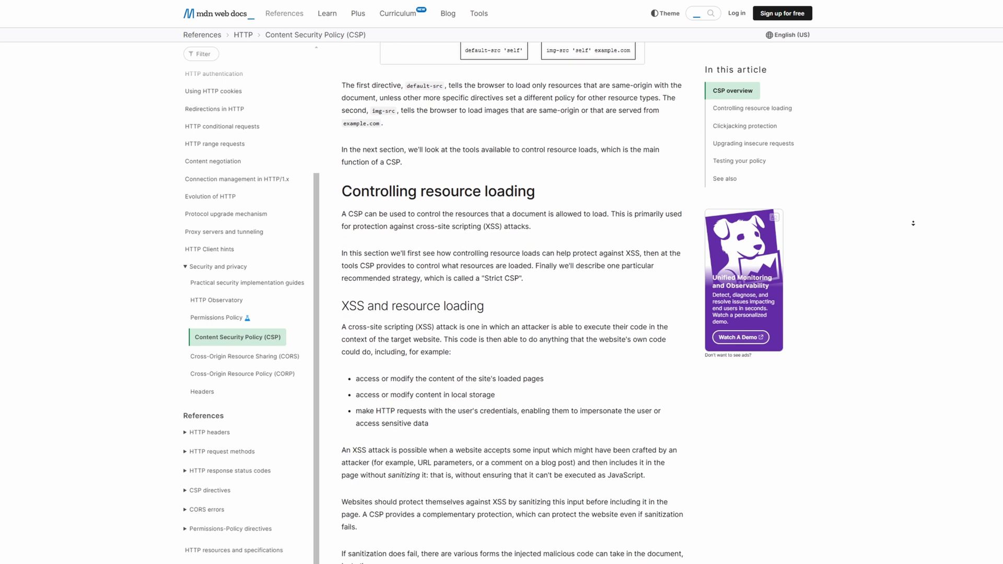
{"action": "scroll", "scroll_direction": "down", "scroll_amount": 3}
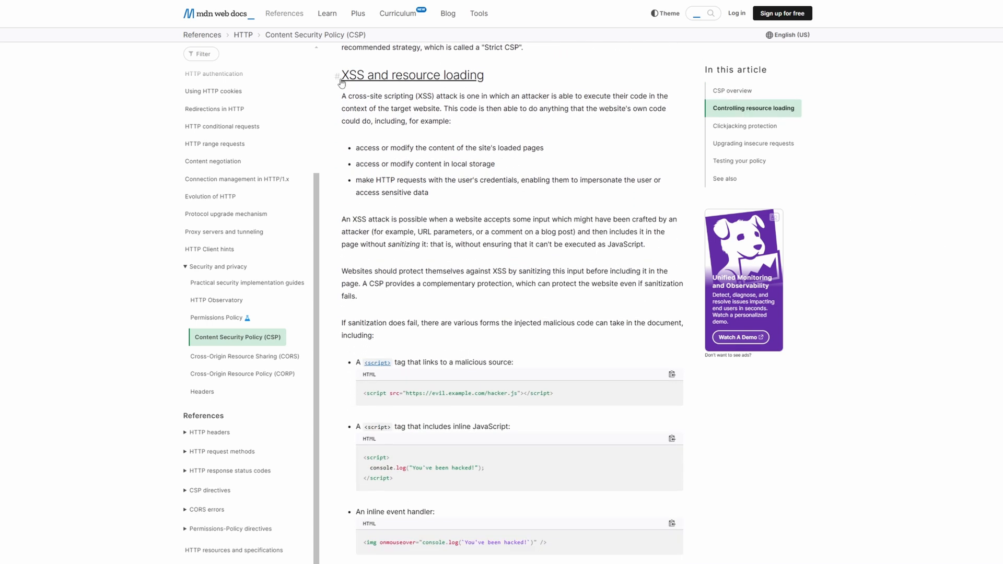
{"action": "double_click", "coordinate": [412, 75]}
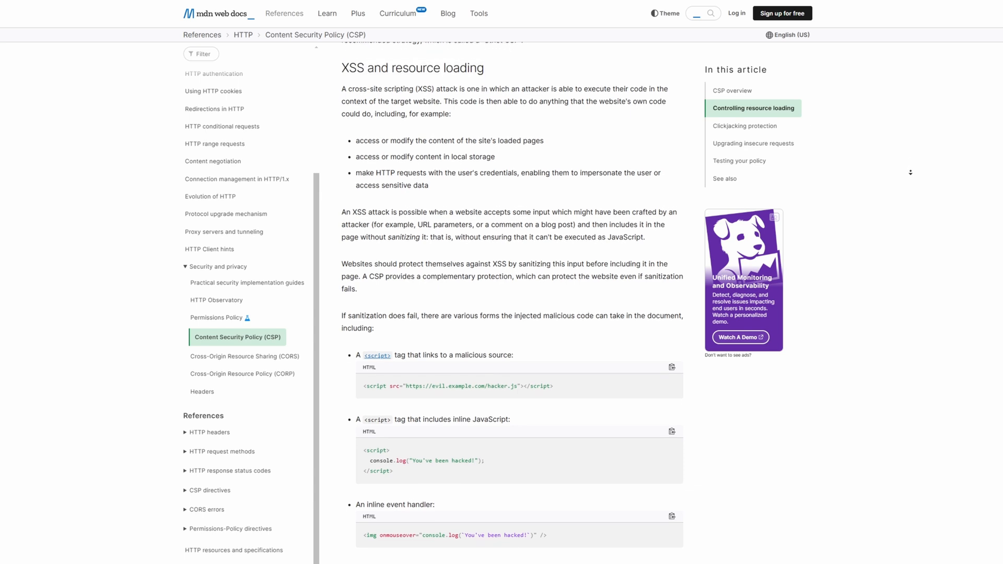
Locate and highlight the javascript: URL example in the XSS section
{"action": "scroll", "scroll_direction": "down", "scroll_amount": 3}
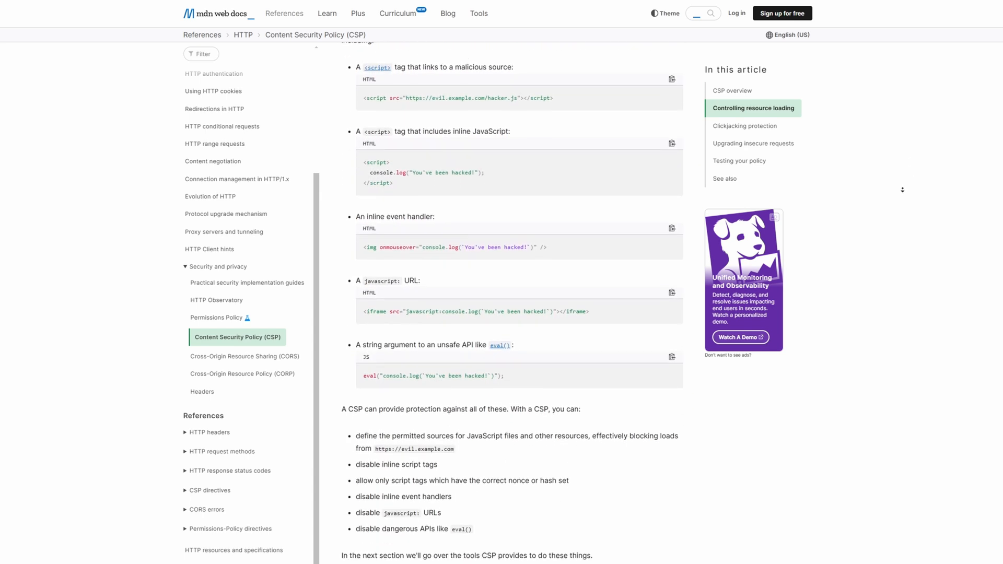
{"action": "scroll", "scroll_direction": "down", "scroll_amount": 3}
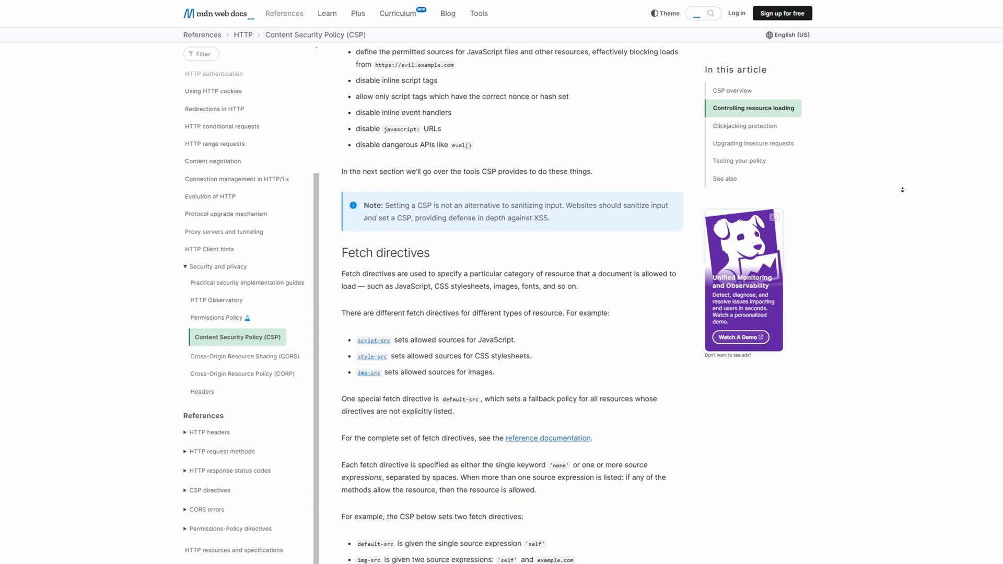
{"action": "scroll", "scroll_direction": "up", "scroll_amount": 3}
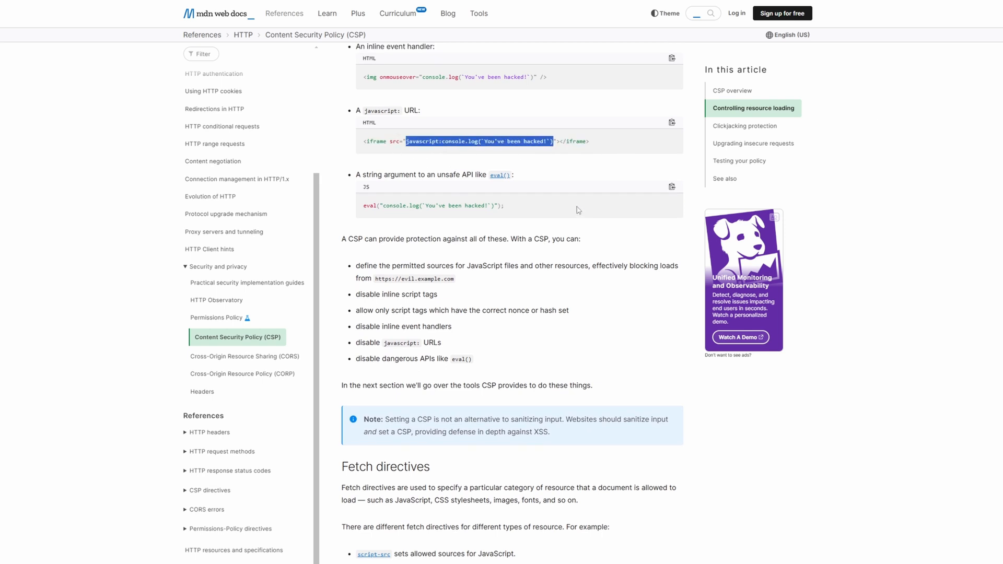
{"action": "triple_click", "coordinate": [381, 111]}
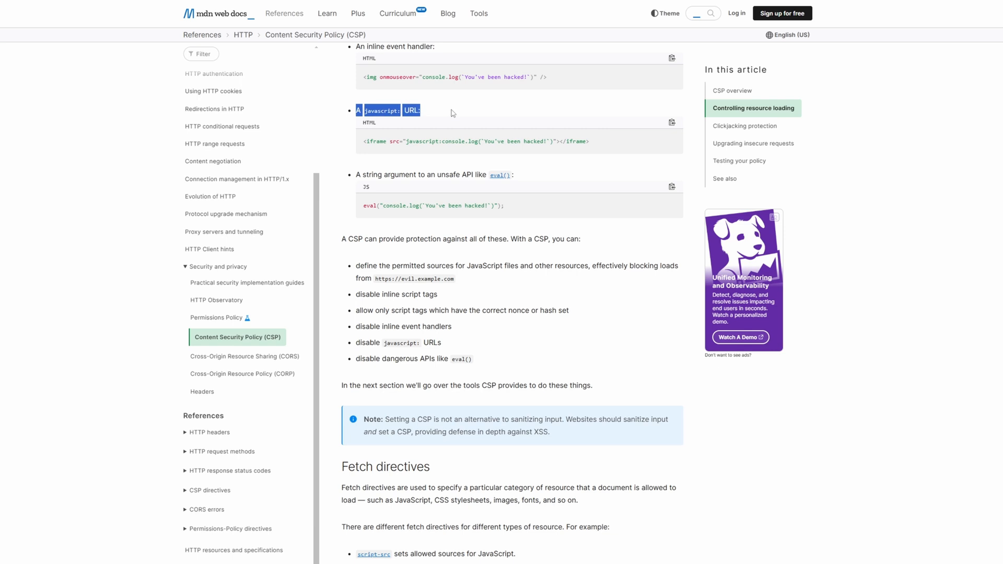
{"action": "left_click", "coordinate": [454, 113]}
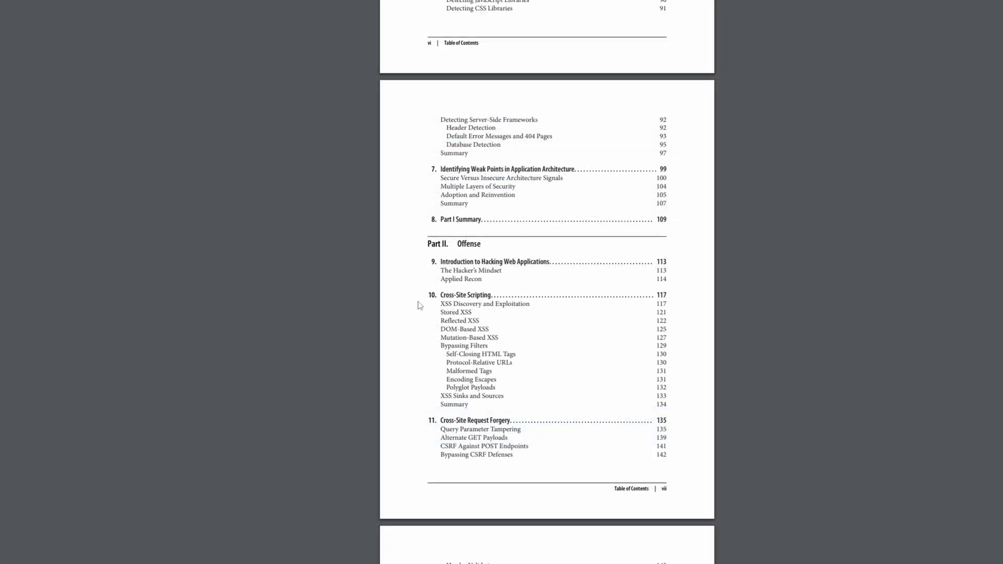
Scroll the book's contents to chapter 28, Defending Against XSS Attacks, with its CSP section
{"action": "scroll", "scroll_direction": "down", "scroll_amount": 3}
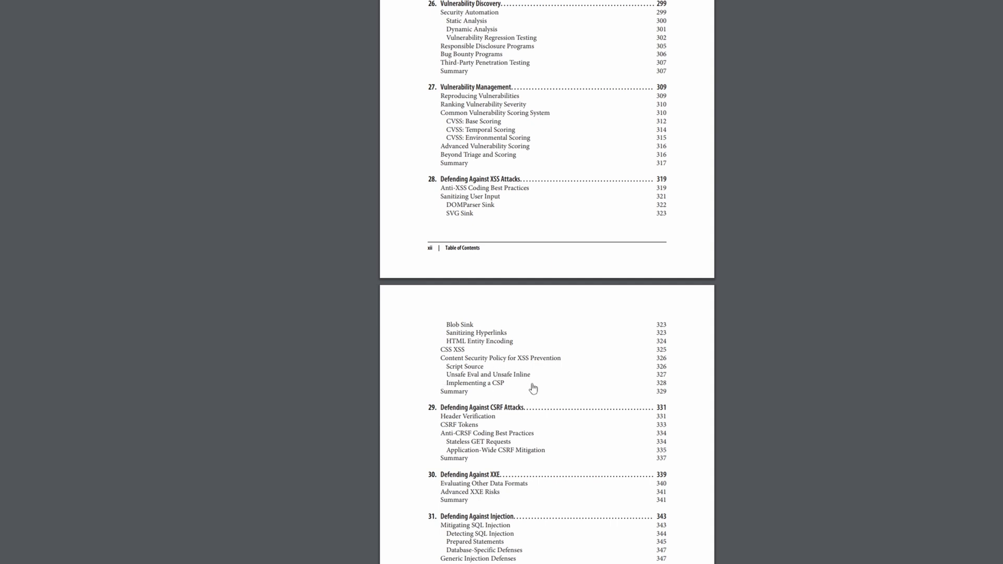